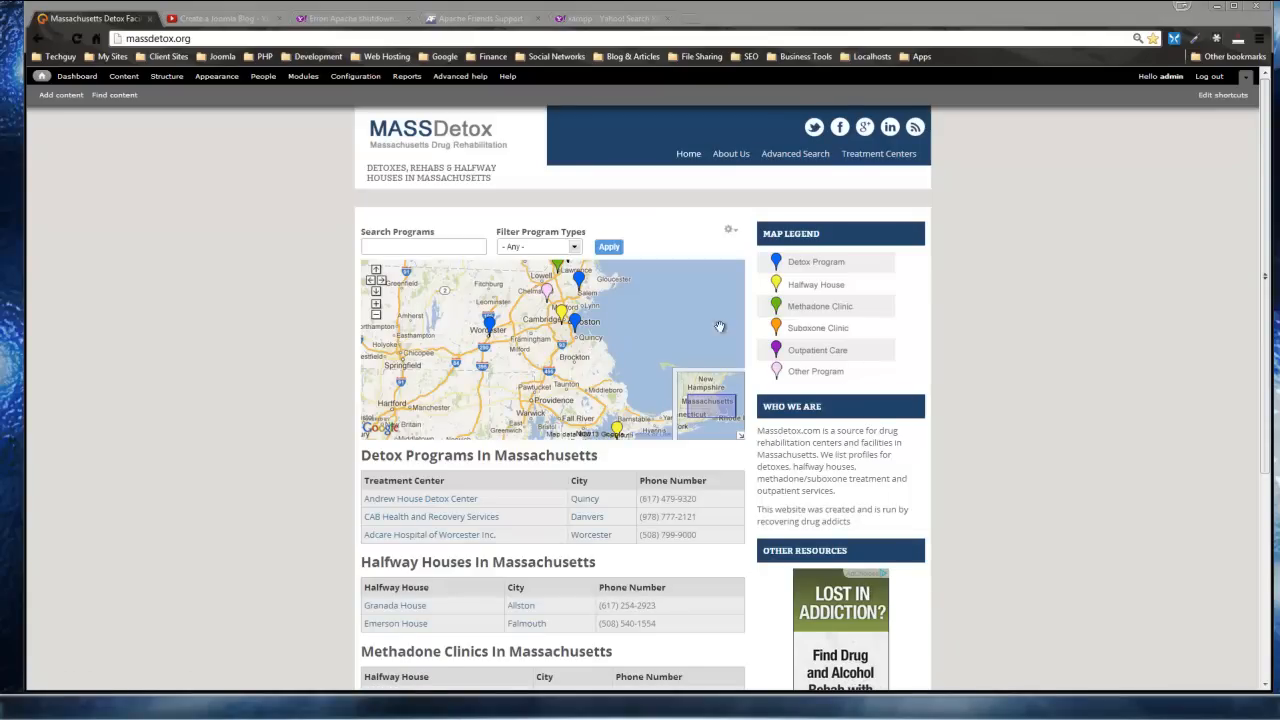
{"action": "mouse_move", "coordinate": [755, 318]}
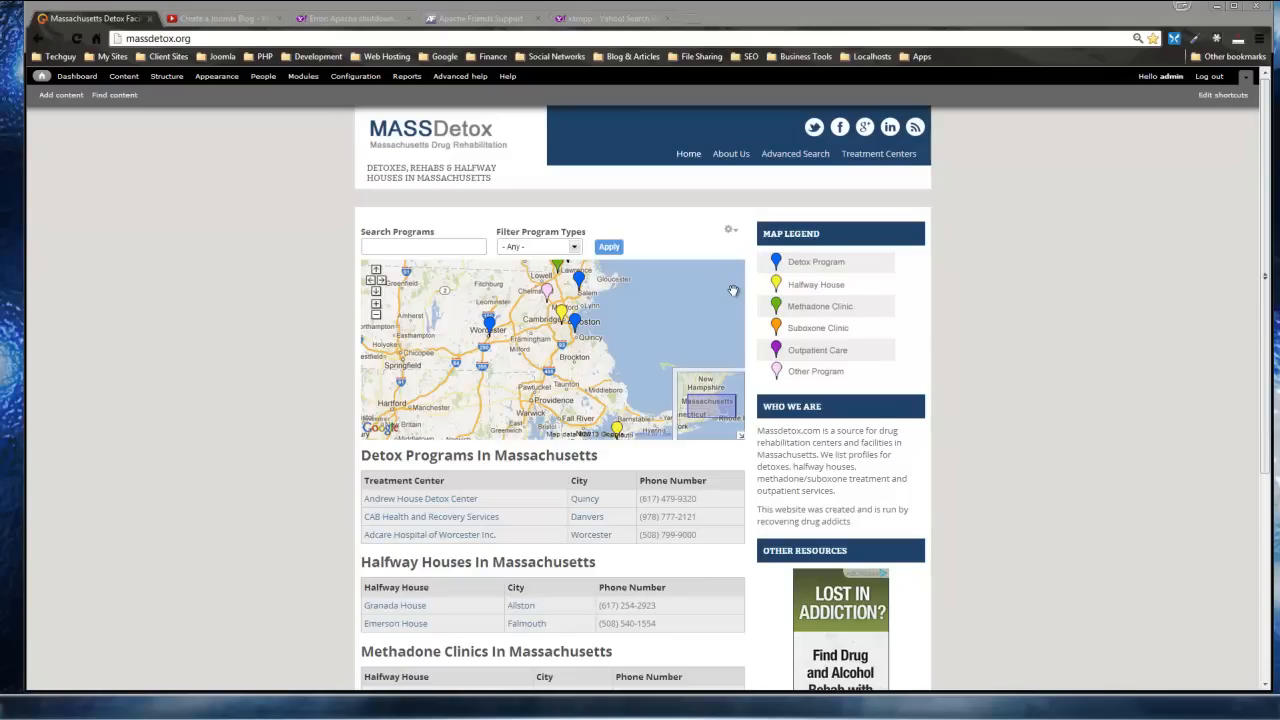
{"action": "mouse_move", "coordinate": [545, 337]}
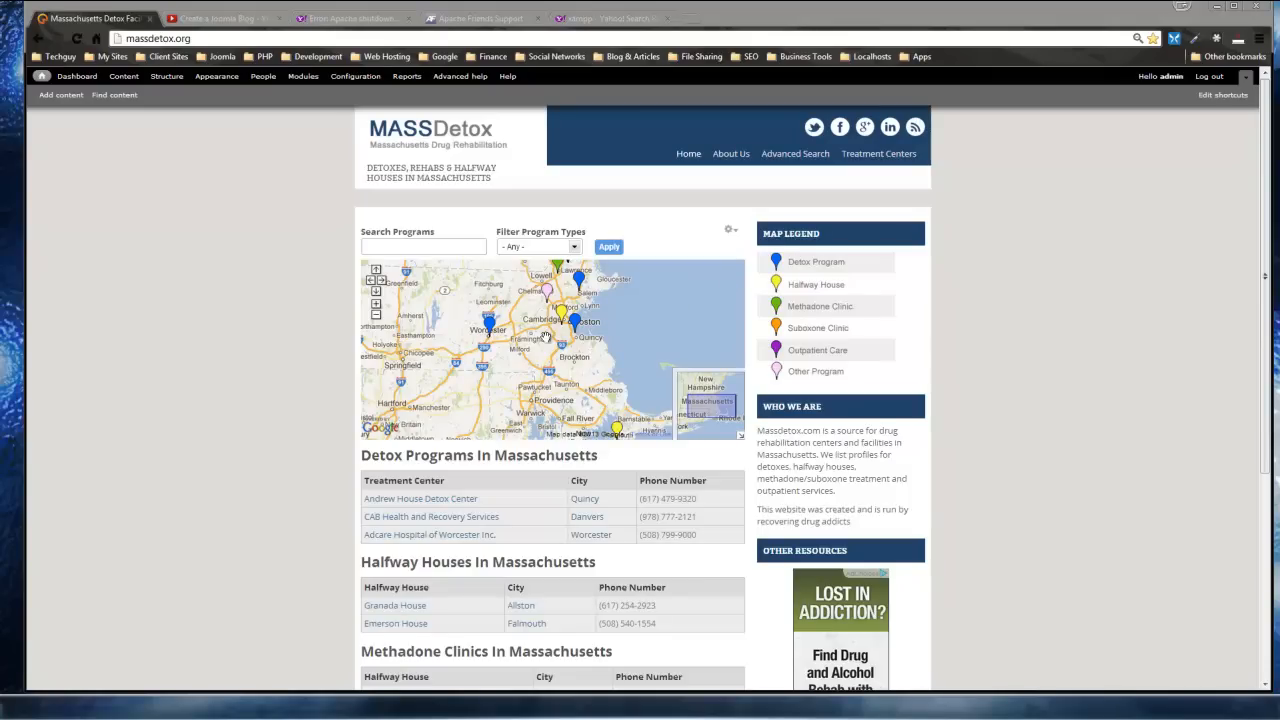
{"action": "mouse_move", "coordinate": [340, 332]}
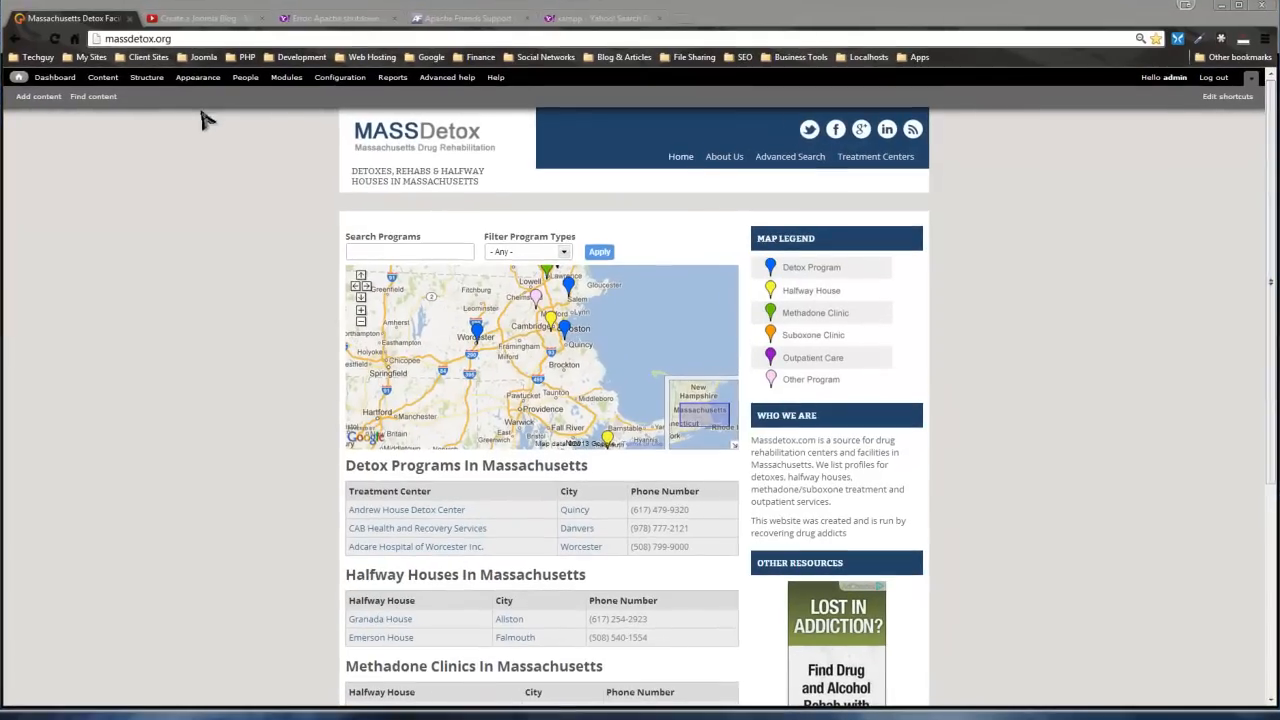
{"action": "mouse_move", "coordinate": [145, 182]}
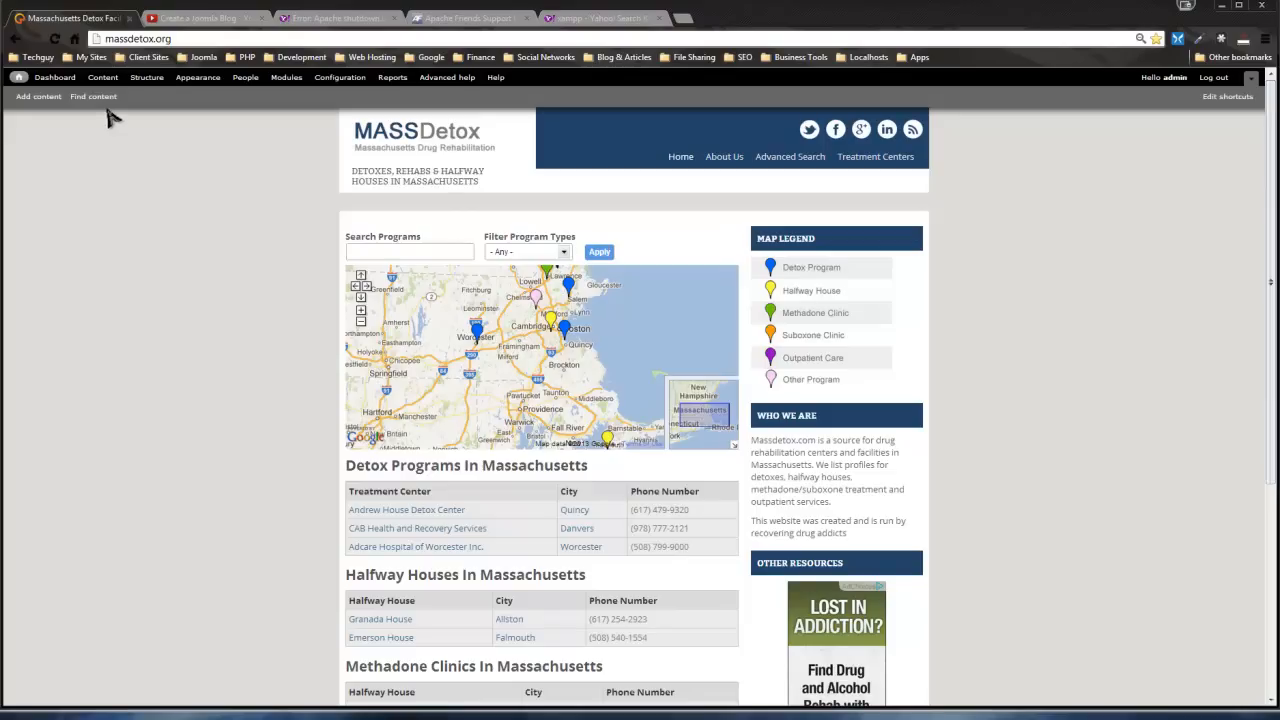
{"action": "mouse_move", "coordinate": [285, 168]}
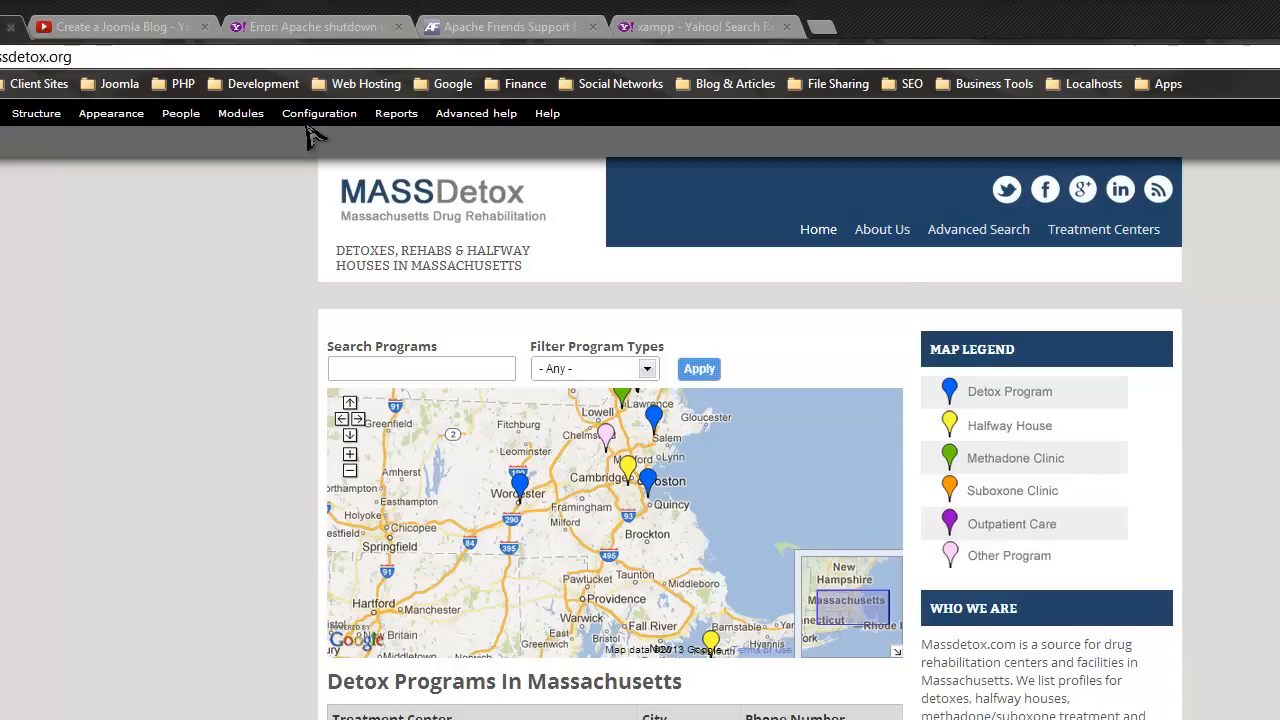
{"action": "mouse_move", "coordinate": [319, 113]}
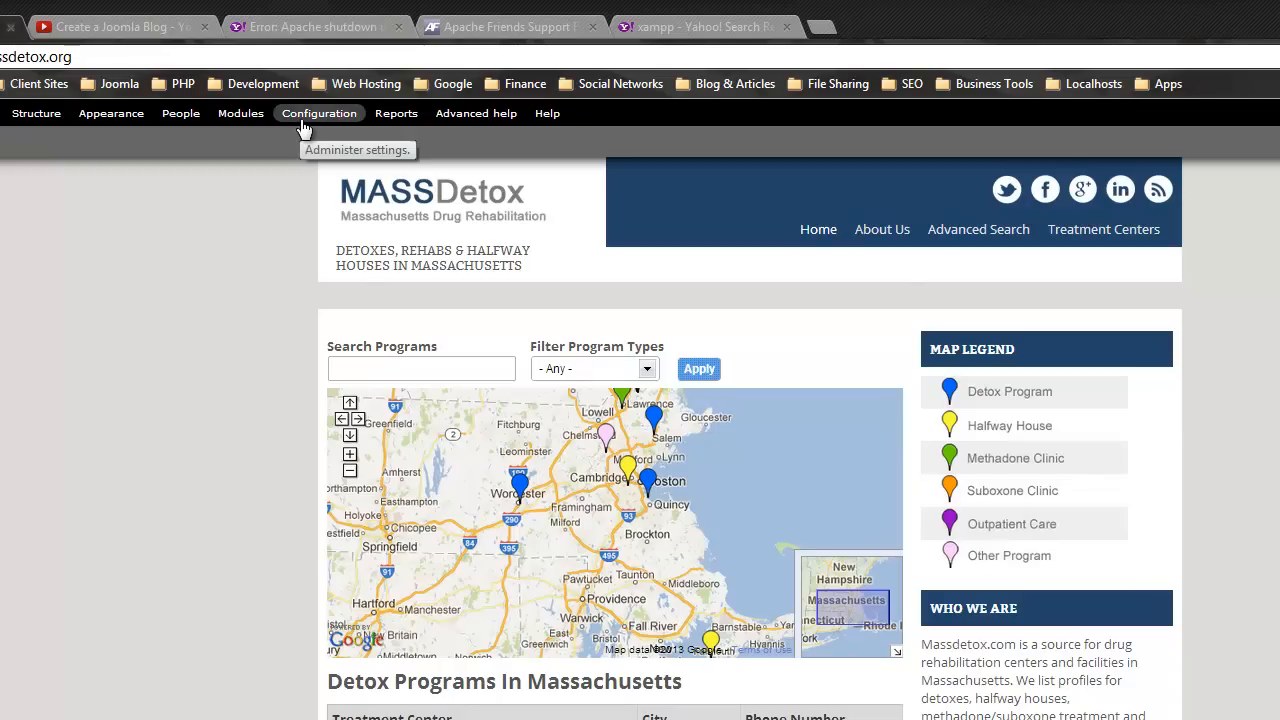
Open Configuration, then follow the security warning's 'available updates' link to the report.
{"action": "left_click", "coordinate": [319, 113]}
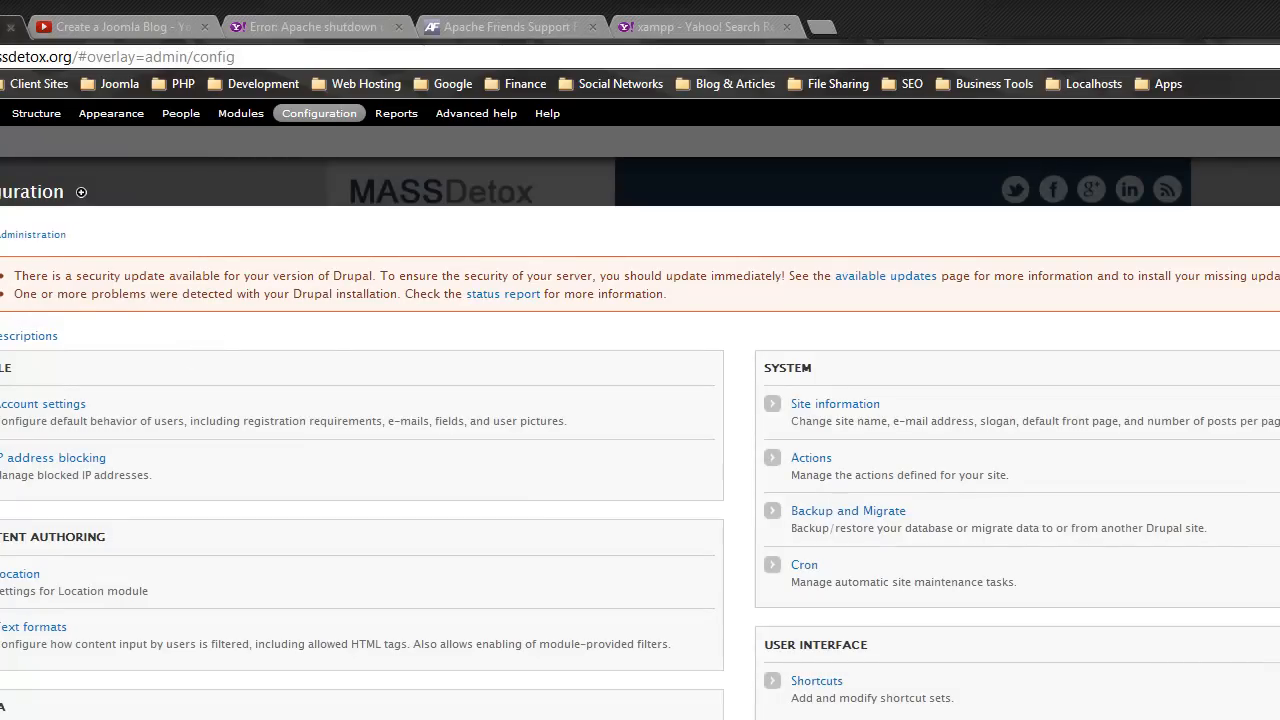
{"action": "mouse_move", "coordinate": [870, 325]}
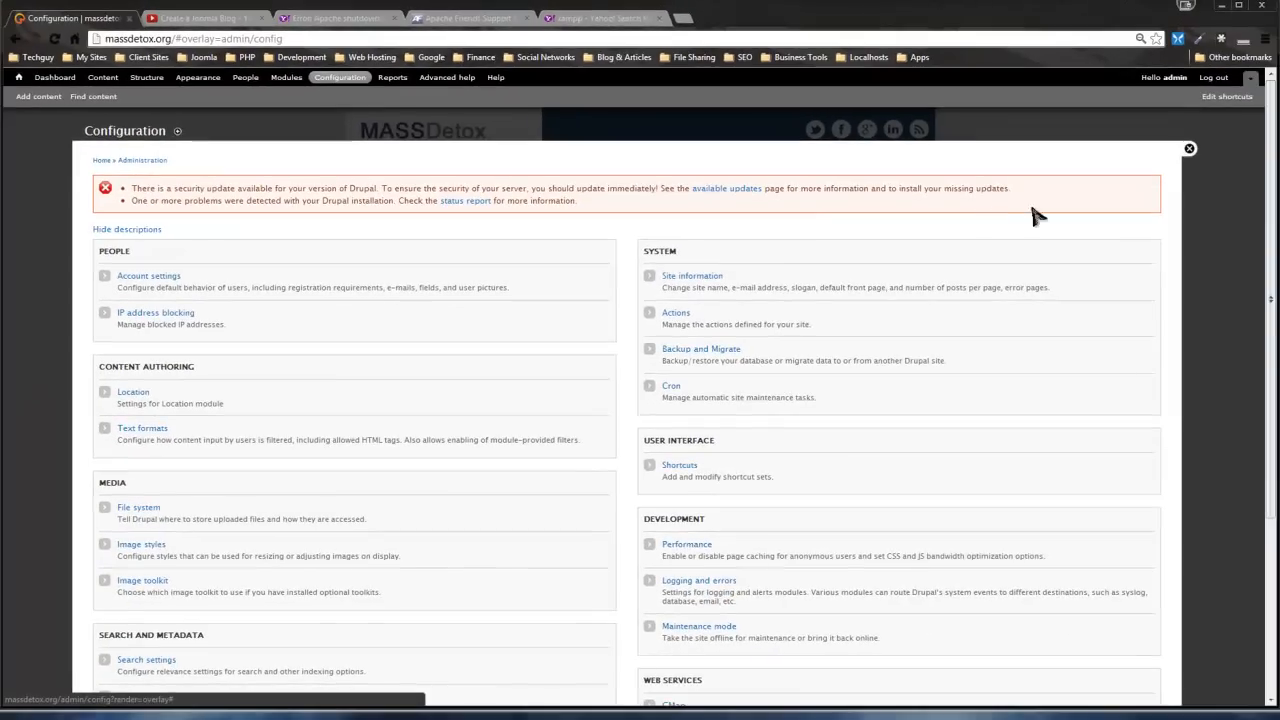
{"action": "left_click", "coordinate": [725, 188]}
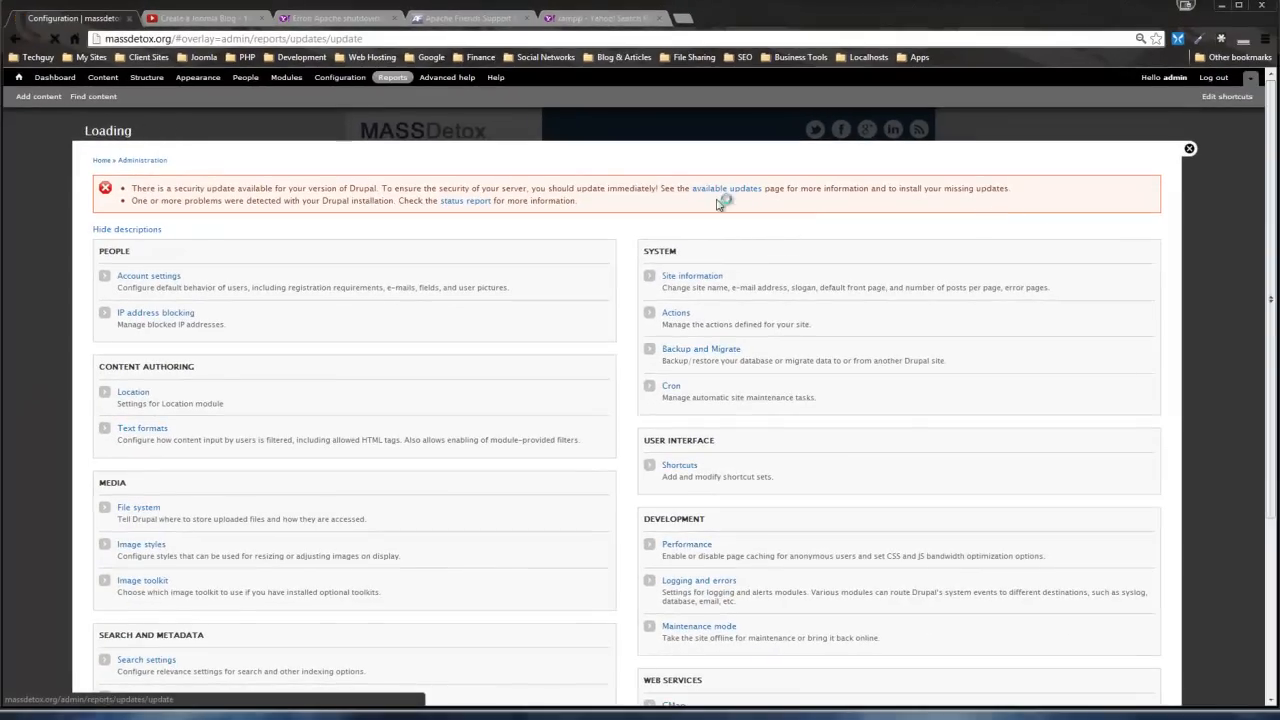
{"action": "left_click", "coordinate": [726, 188]}
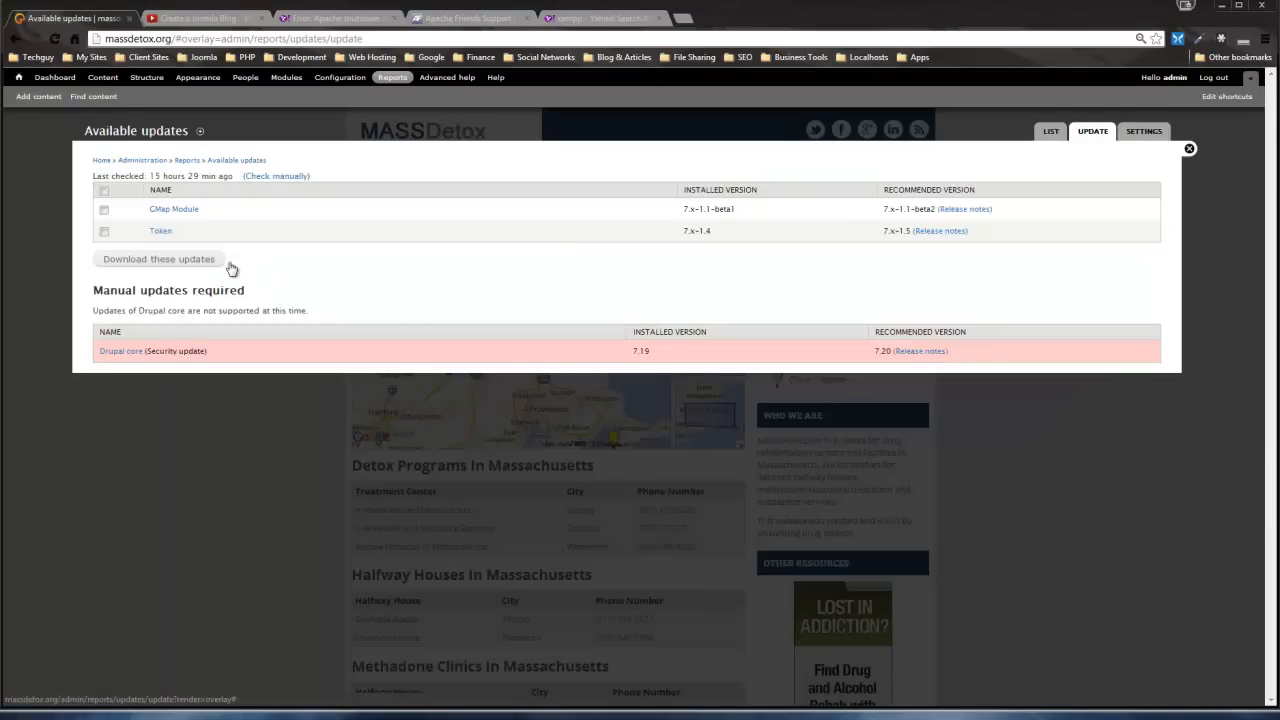
{"action": "mouse_move", "coordinate": [127, 351]}
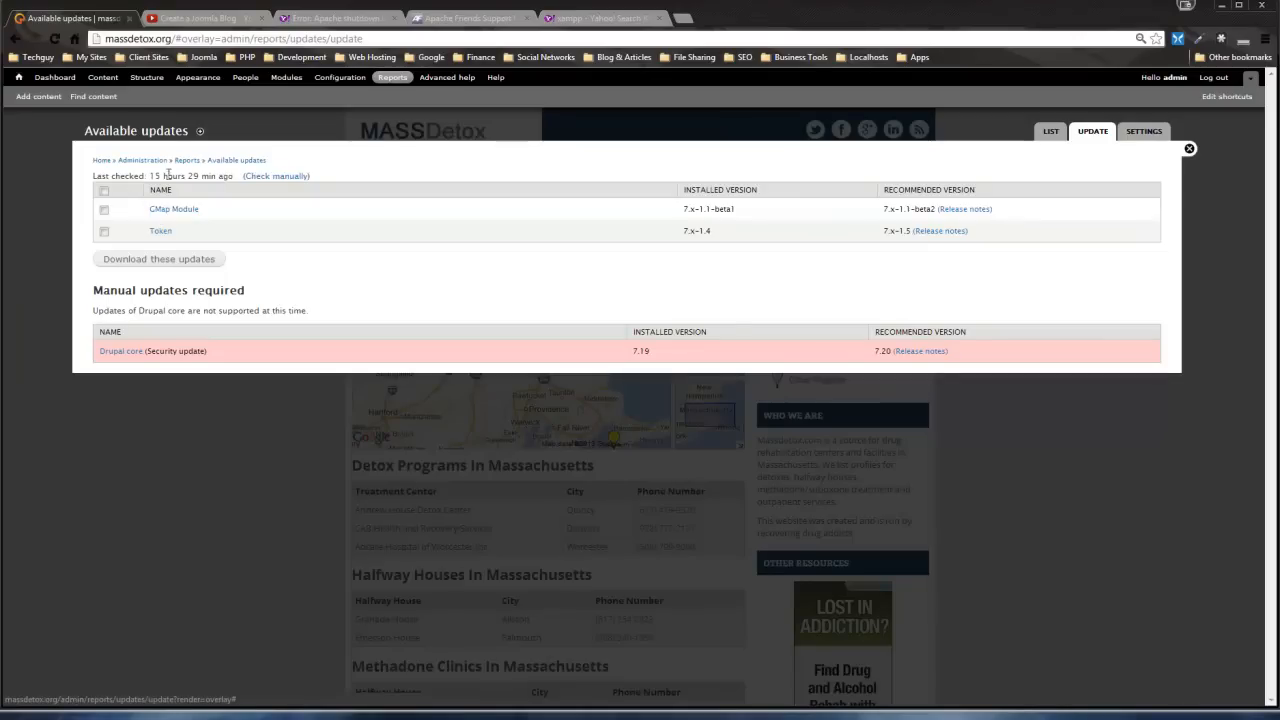
{"action": "mouse_move", "coordinate": [222, 196]}
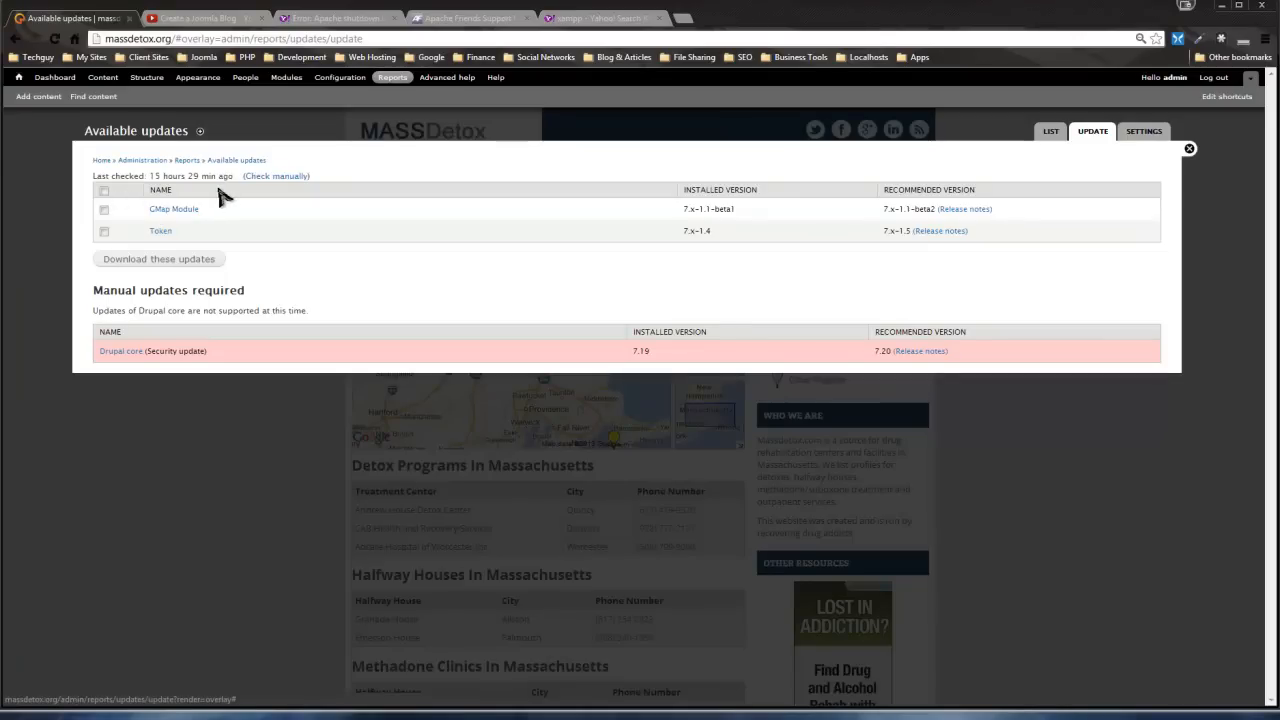
{"action": "mouse_move", "coordinate": [580, 368]}
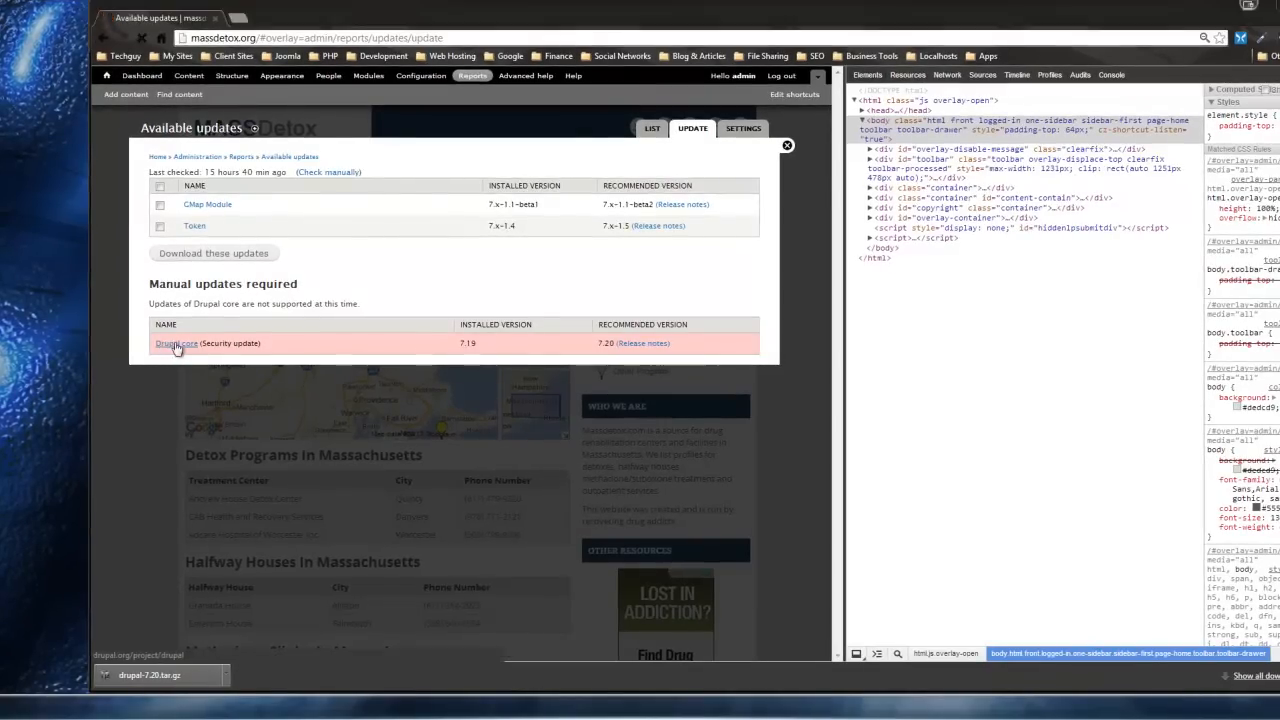
Open the Drupal core project page on drupal.org from the updates report.
{"action": "left_click", "coordinate": [175, 343]}
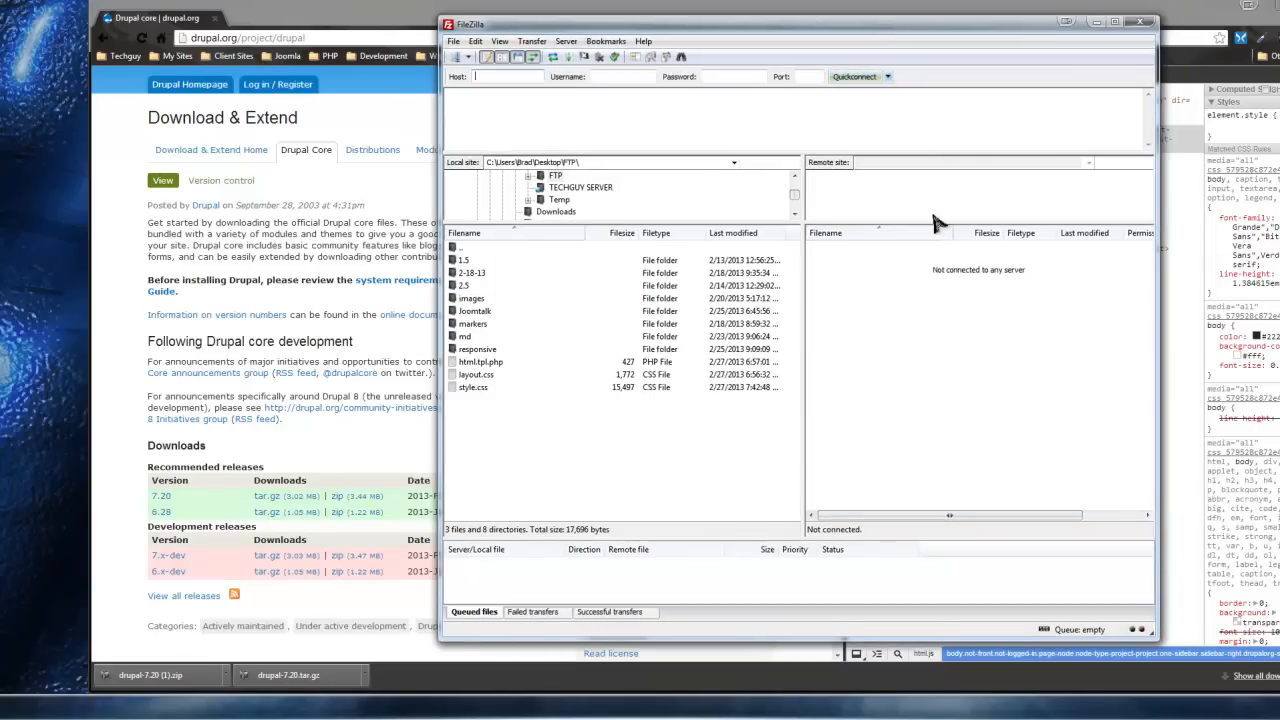
Connect to the saved hosting server and browse into public_html/massdetox.org.
{"action": "left_click", "coordinate": [886, 77]}
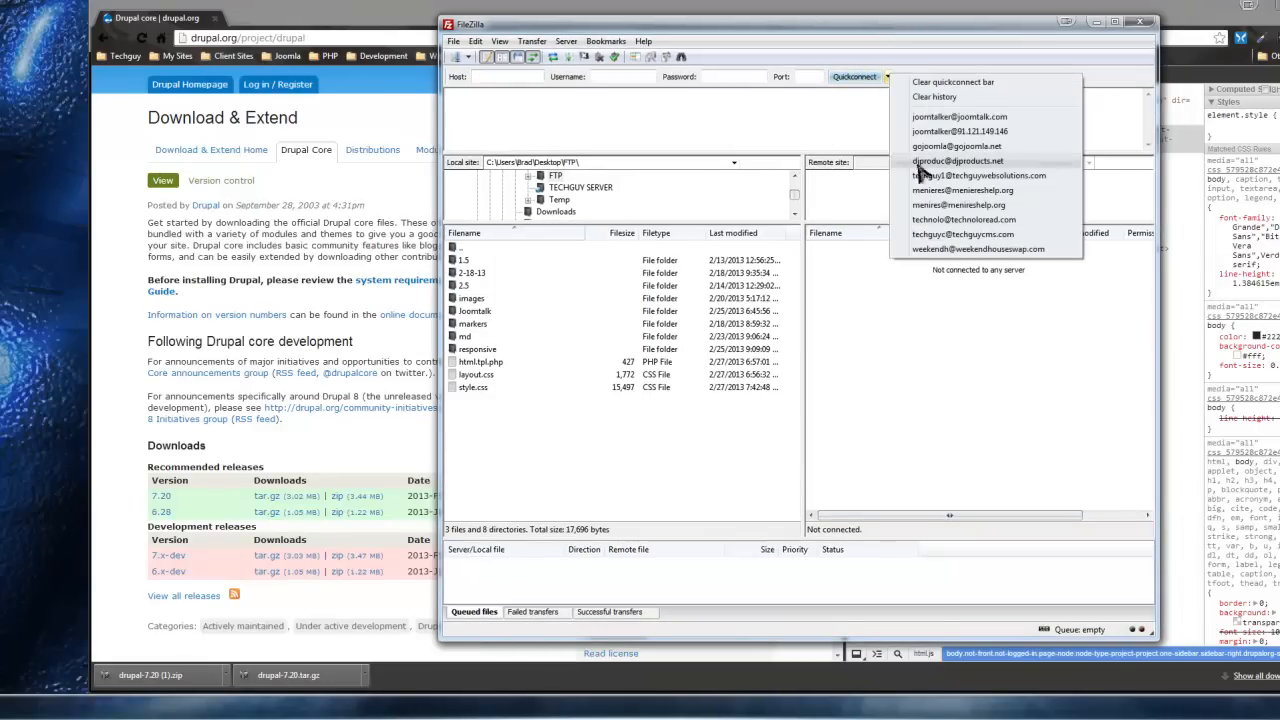
{"action": "left_click", "coordinate": [962, 190]}
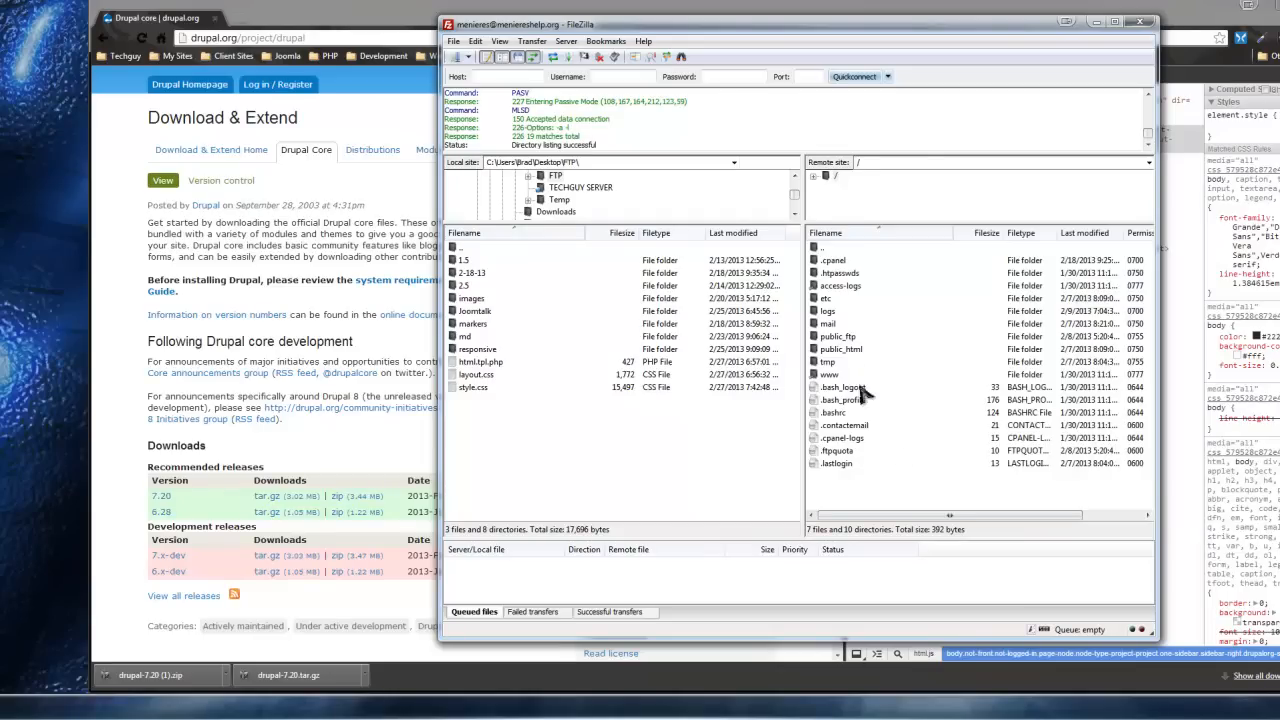
{"action": "double_click", "coordinate": [843, 349]}
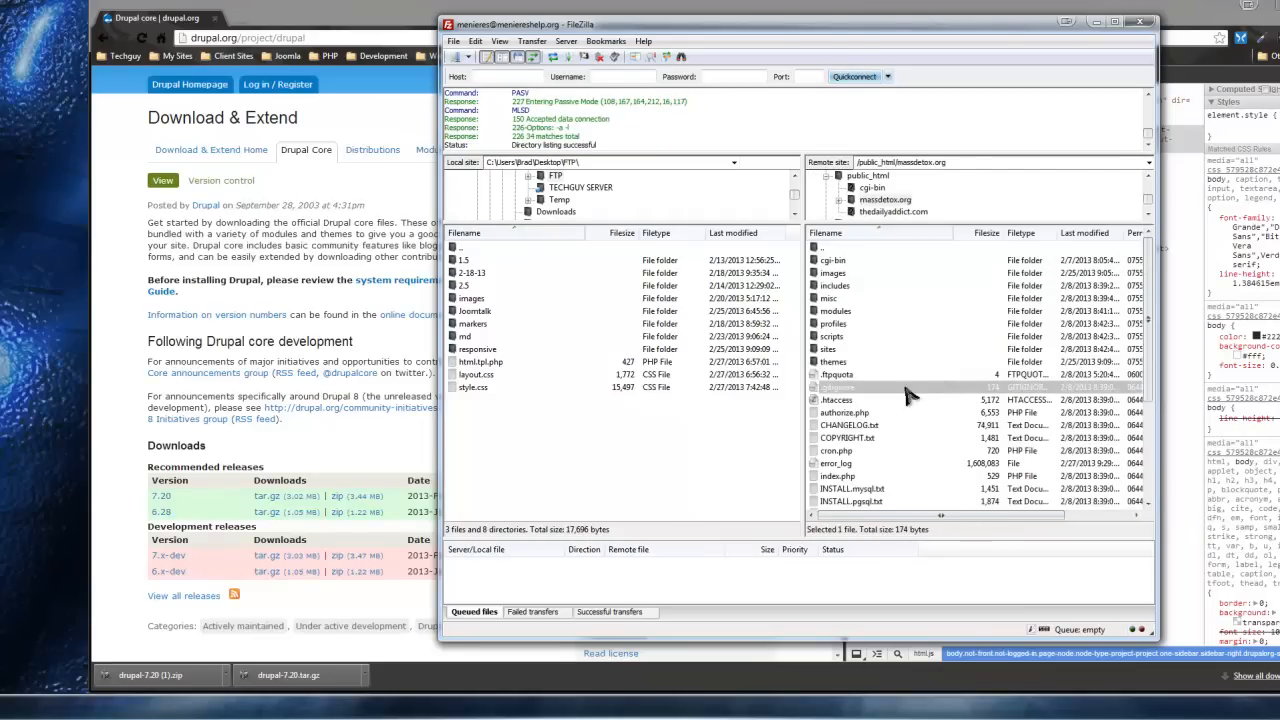
{"action": "mouse_move", "coordinate": [285, 200]}
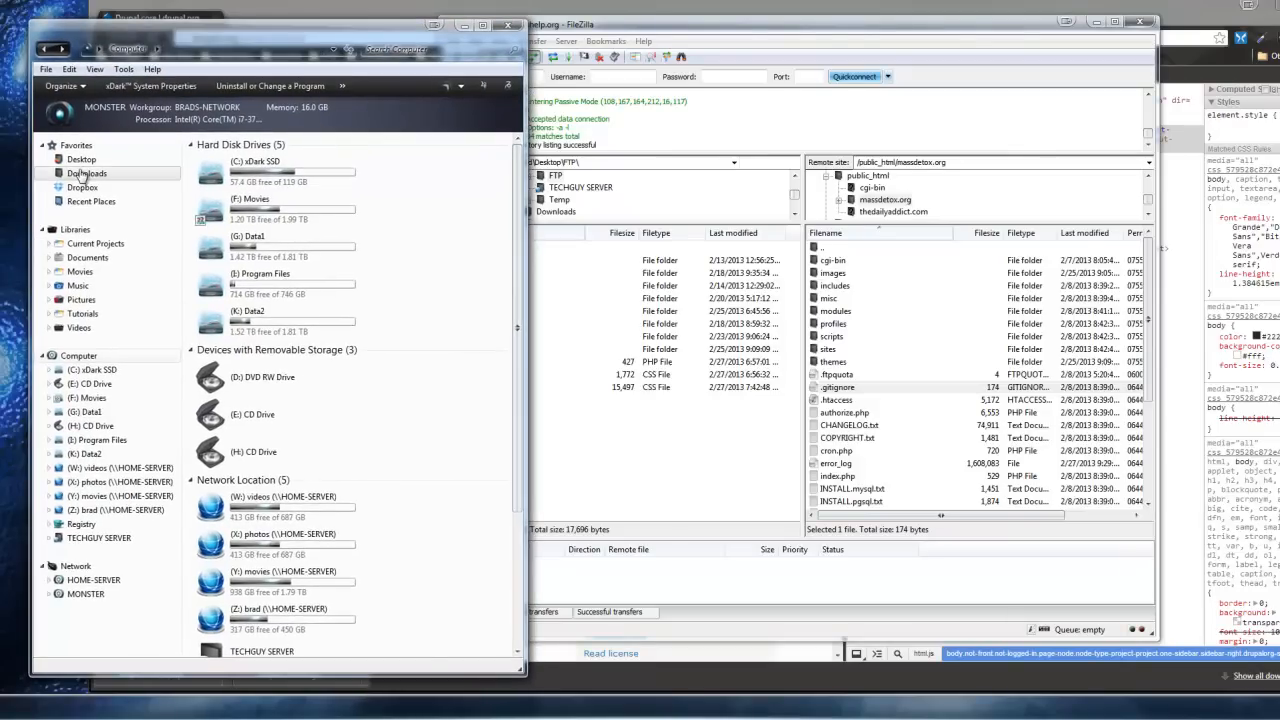
{"action": "left_click", "coordinate": [86, 173]}
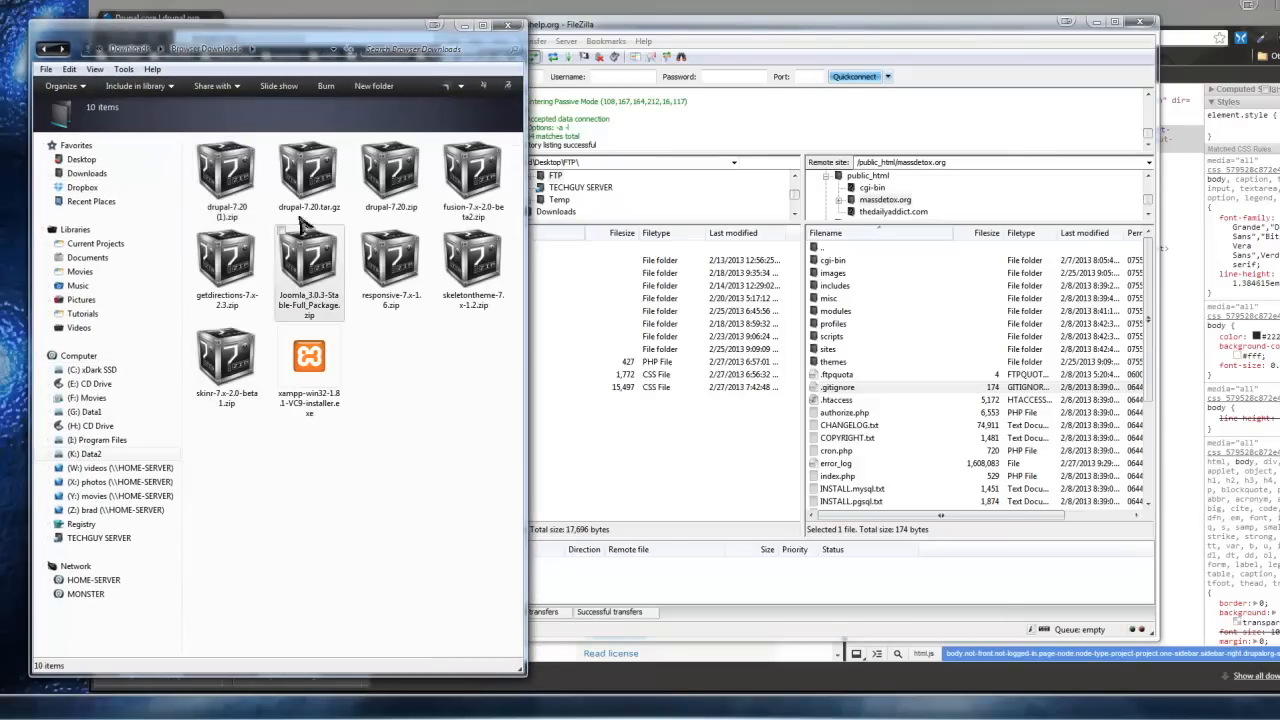
{"action": "left_click", "coordinate": [309, 175]}
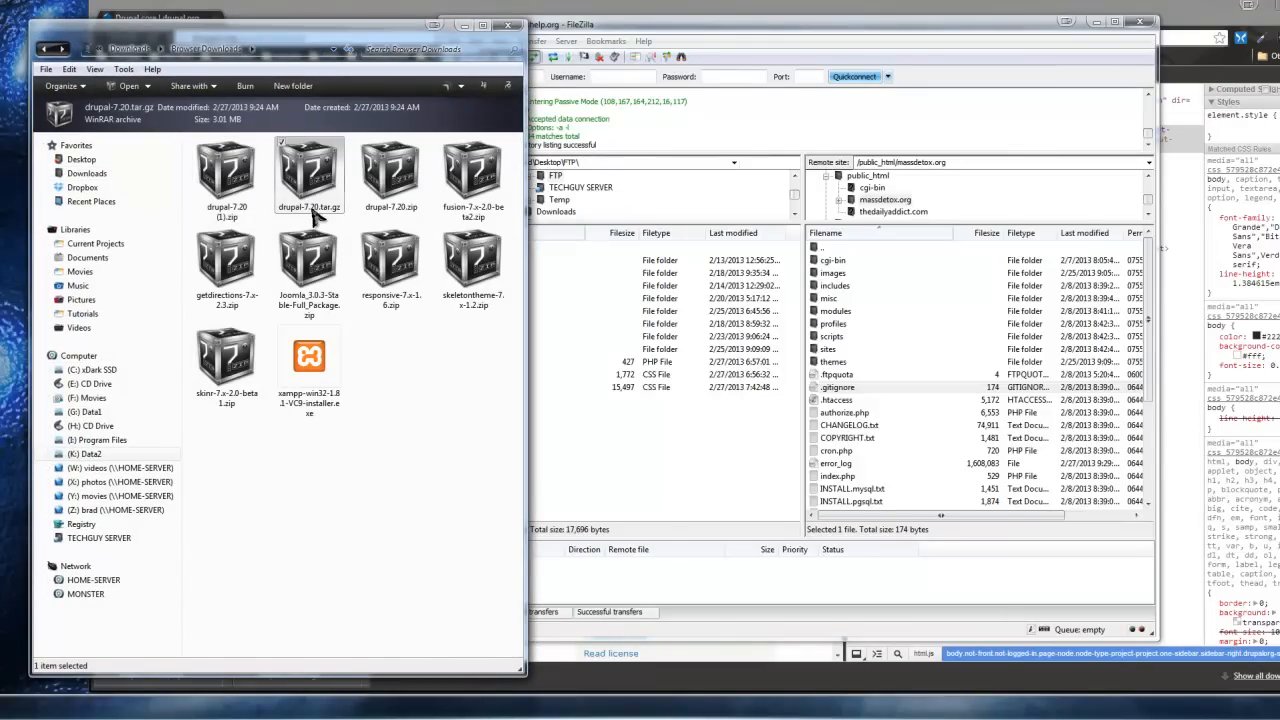
{"action": "right_click", "coordinate": [309, 175]}
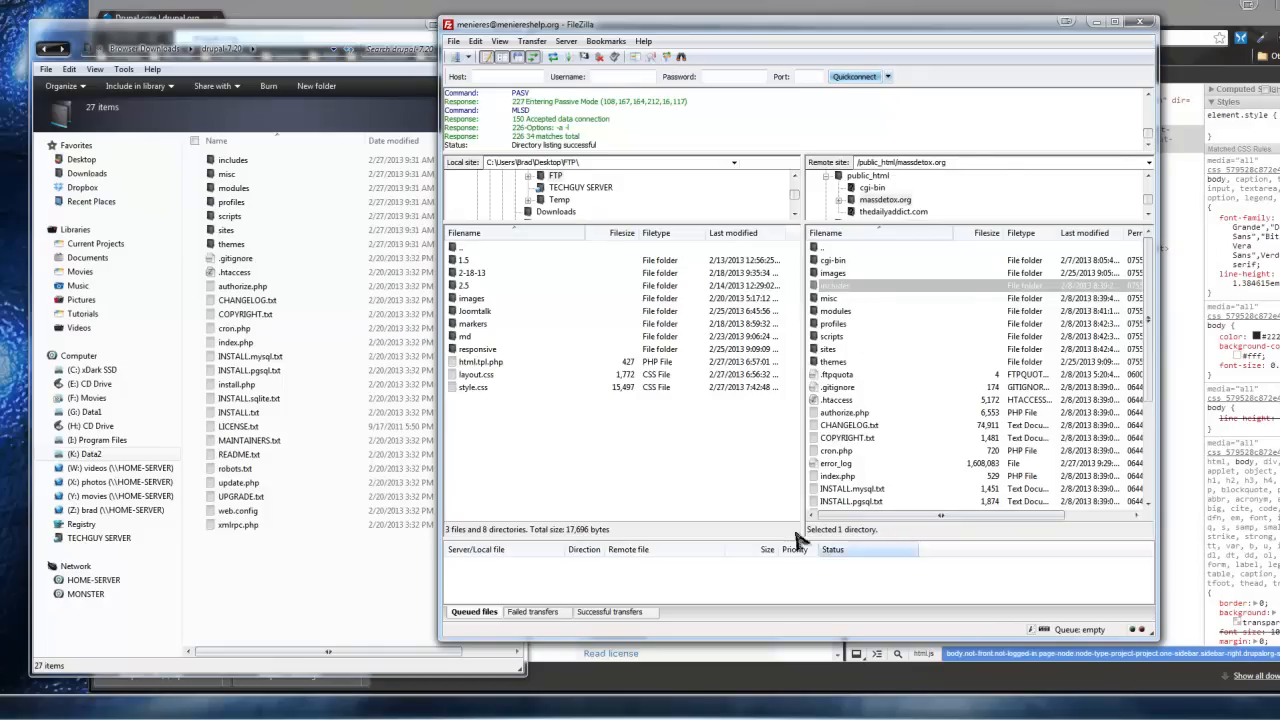
{"action": "mouse_move", "coordinate": [872, 428]}
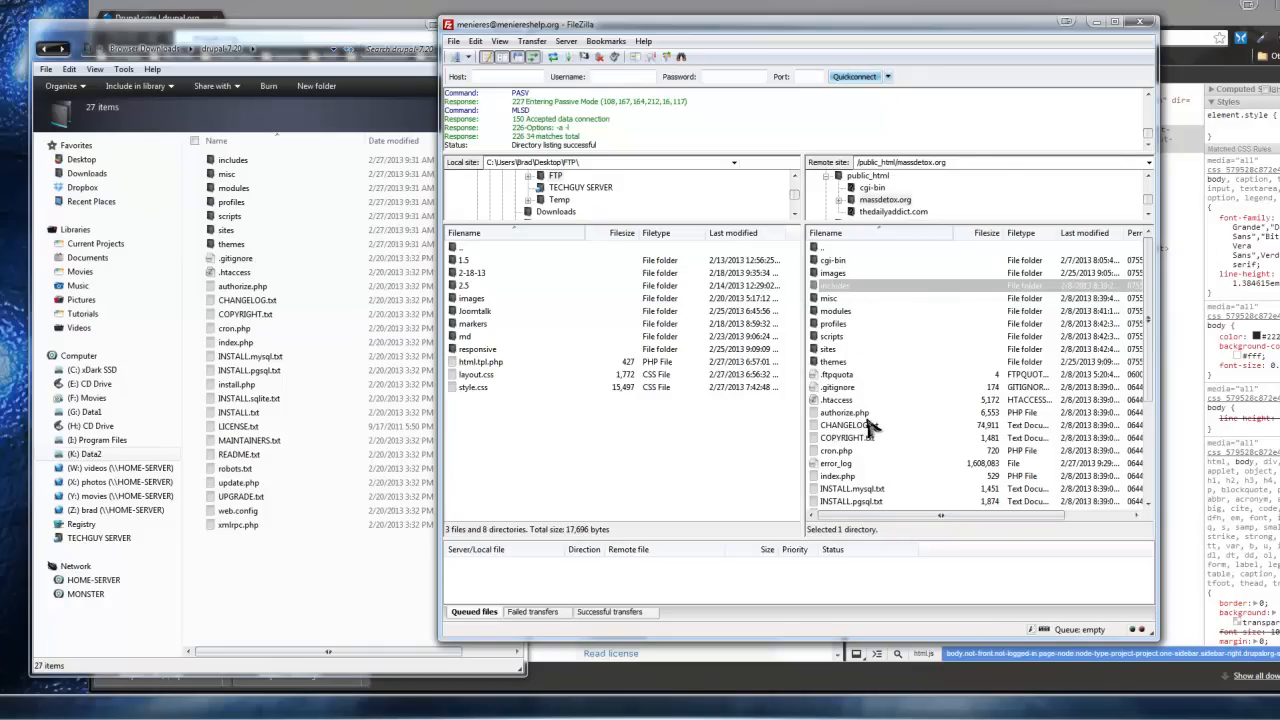
{"action": "left_click", "coordinate": [236, 258]}
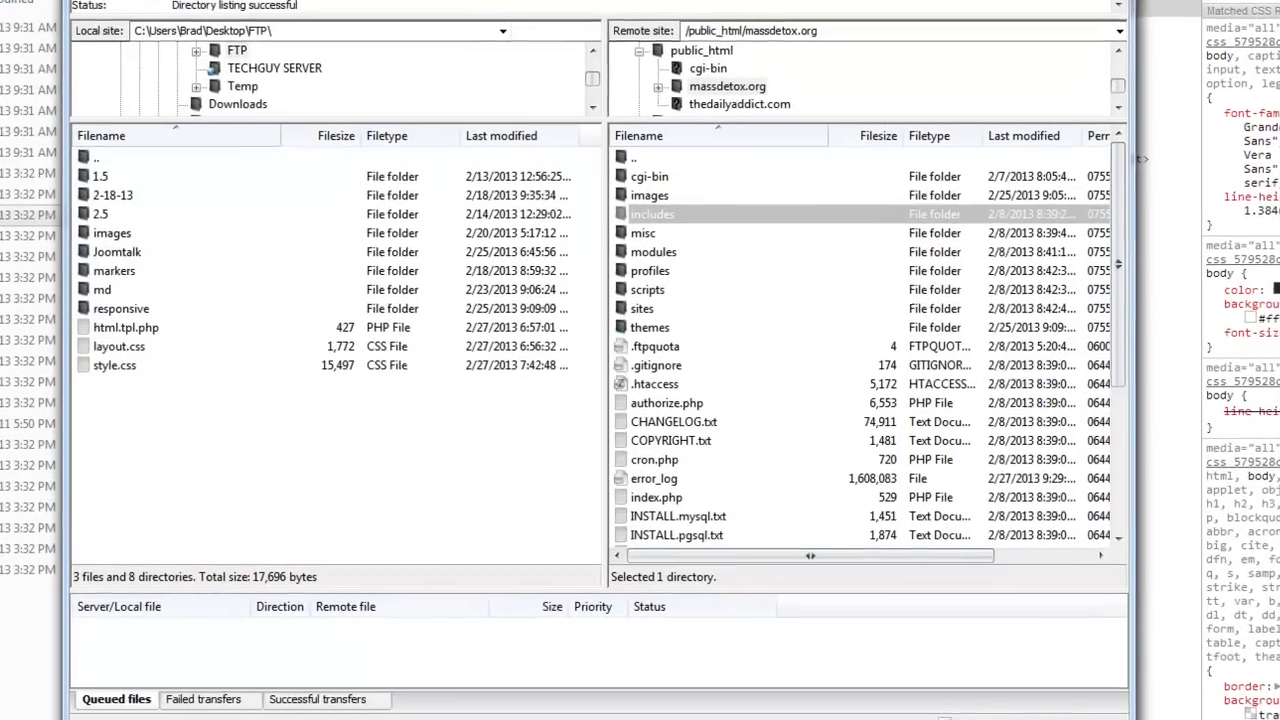
{"action": "left_click", "coordinate": [672, 421]}
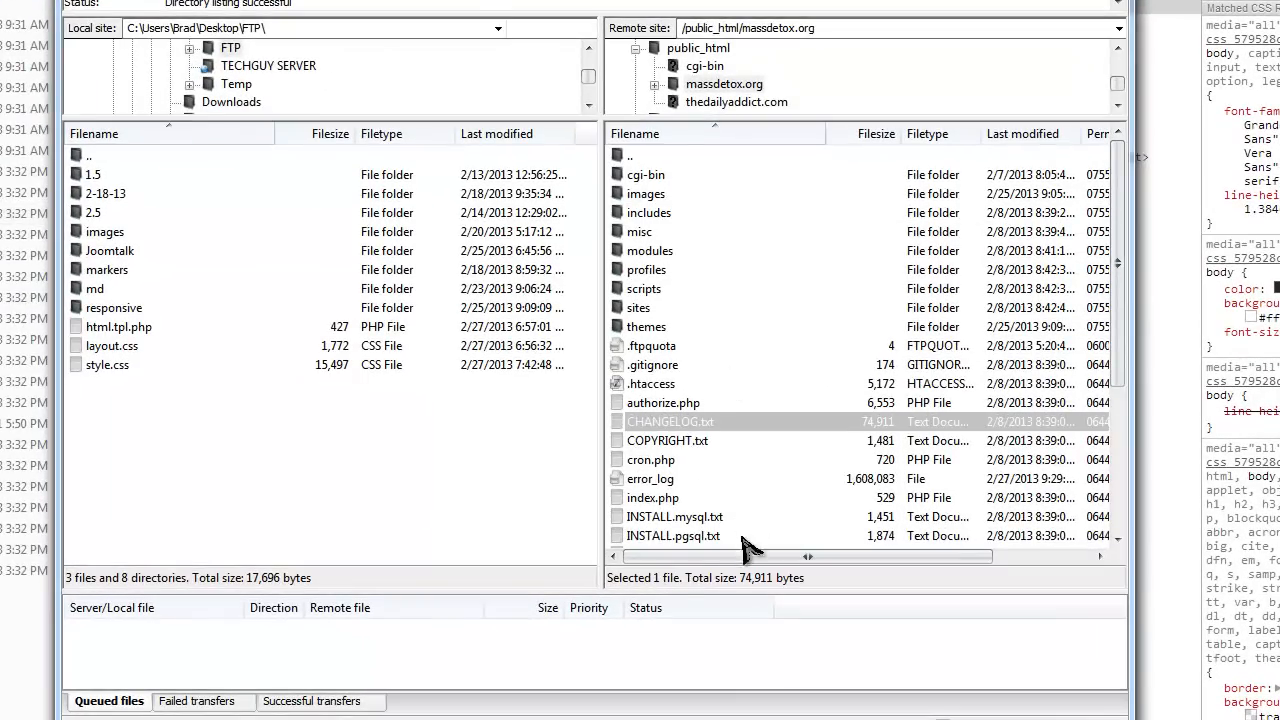
{"action": "mouse_move", "coordinate": [690, 388]}
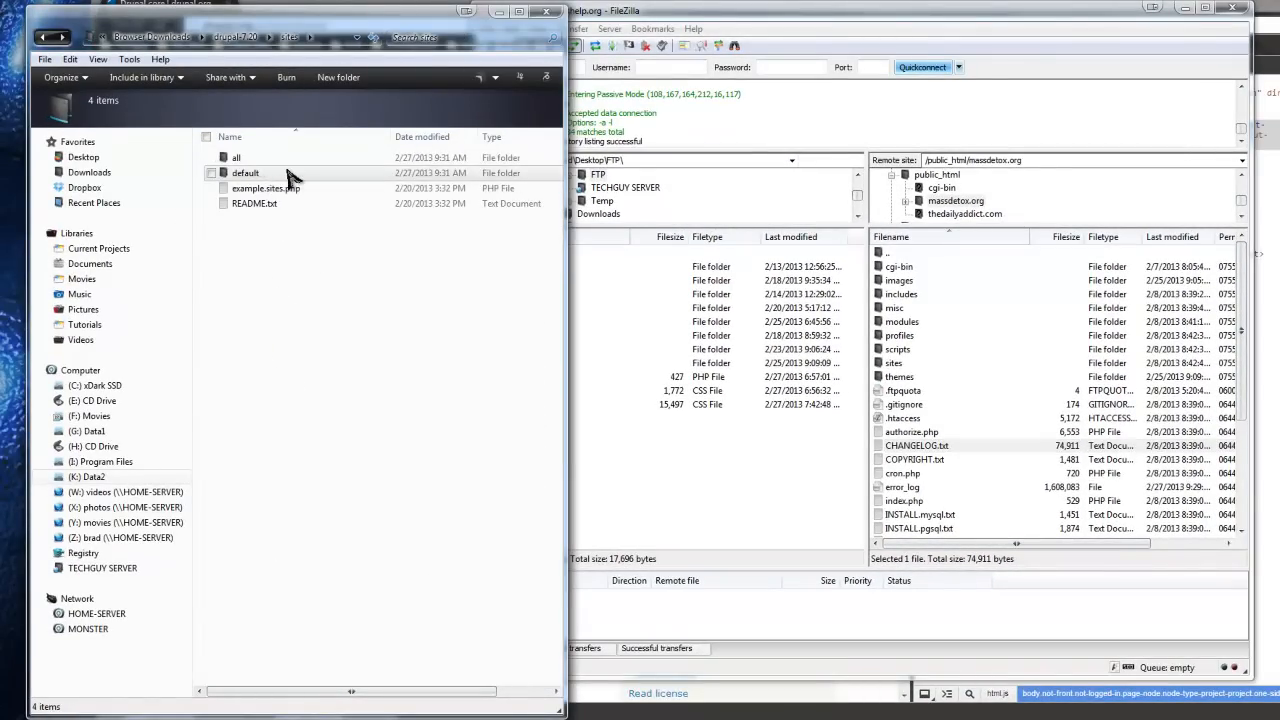
Open sites/all/themes locally in the 7.20 download and on the server to compare.
{"action": "double_click", "coordinate": [246, 172]}
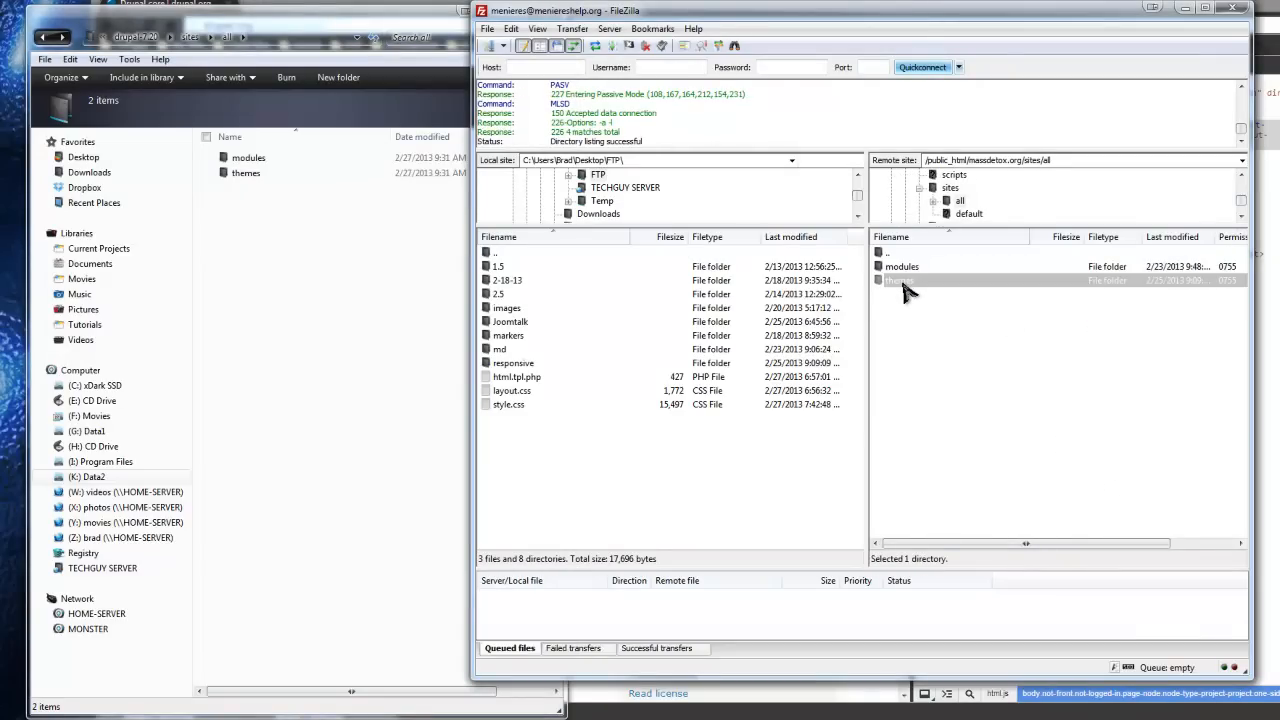
{"action": "double_click", "coordinate": [893, 280]}
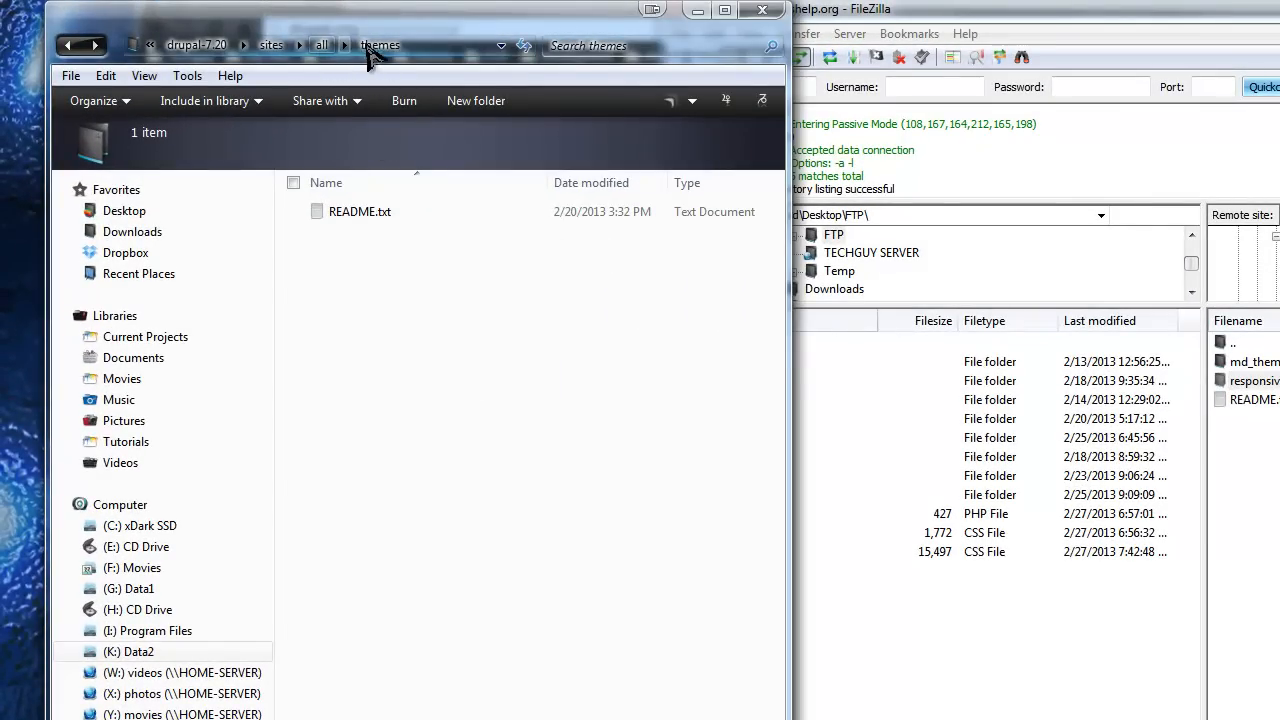
{"action": "mouse_move", "coordinate": [430, 340]}
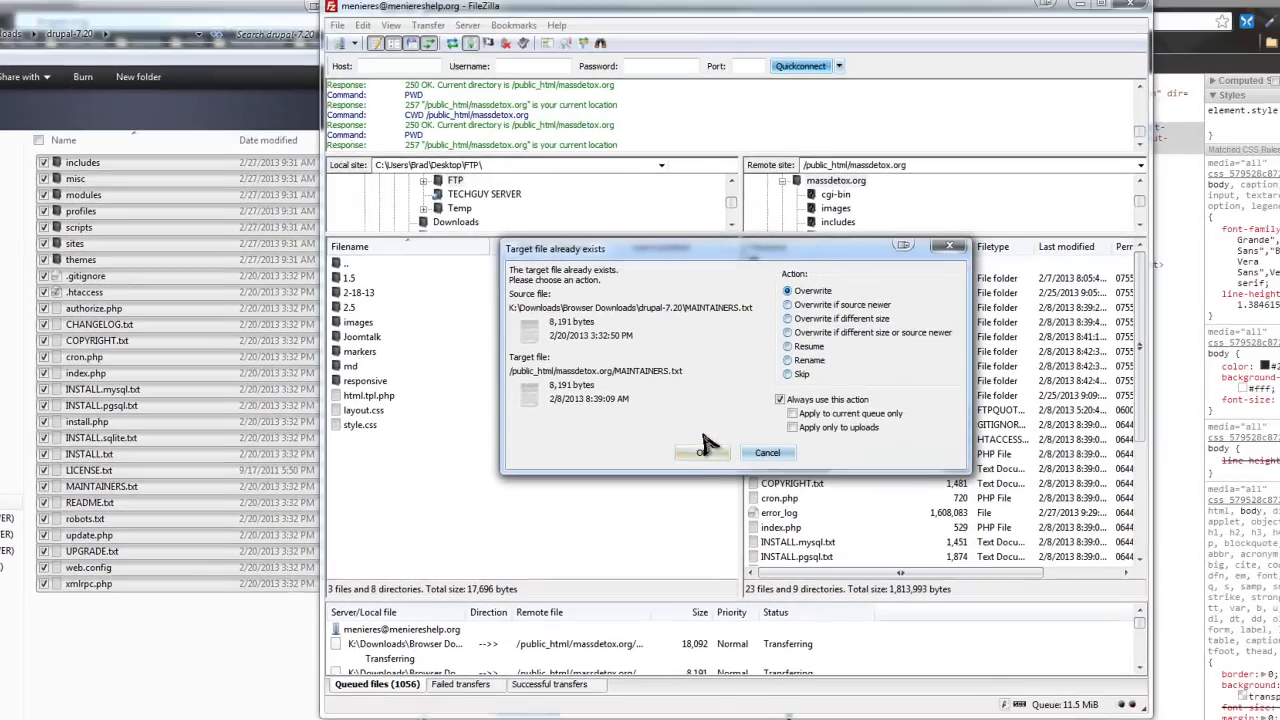
Confirm overwriting all existing server files with the drupal-7.20 core files.
{"action": "left_click", "coordinate": [702, 452]}
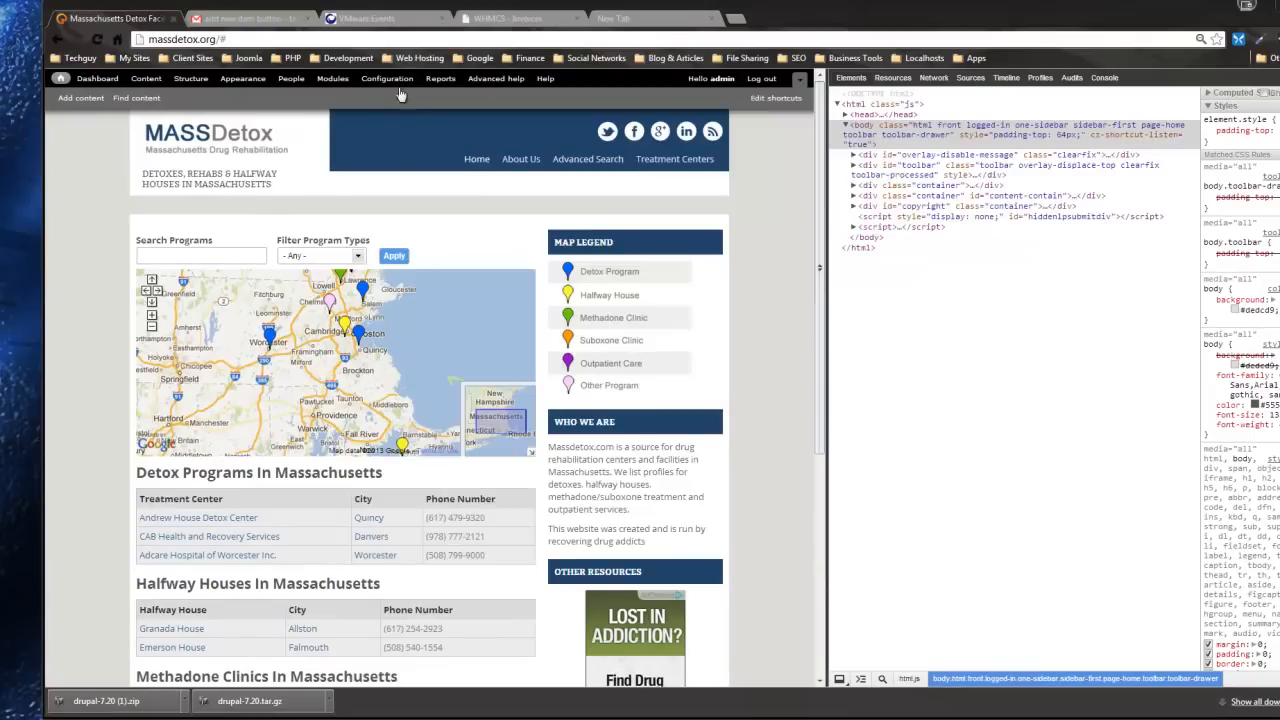
Open Configuration, close the overlay, and view Reports > Available updates showing core 7.20.
{"action": "left_click", "coordinate": [386, 78]}
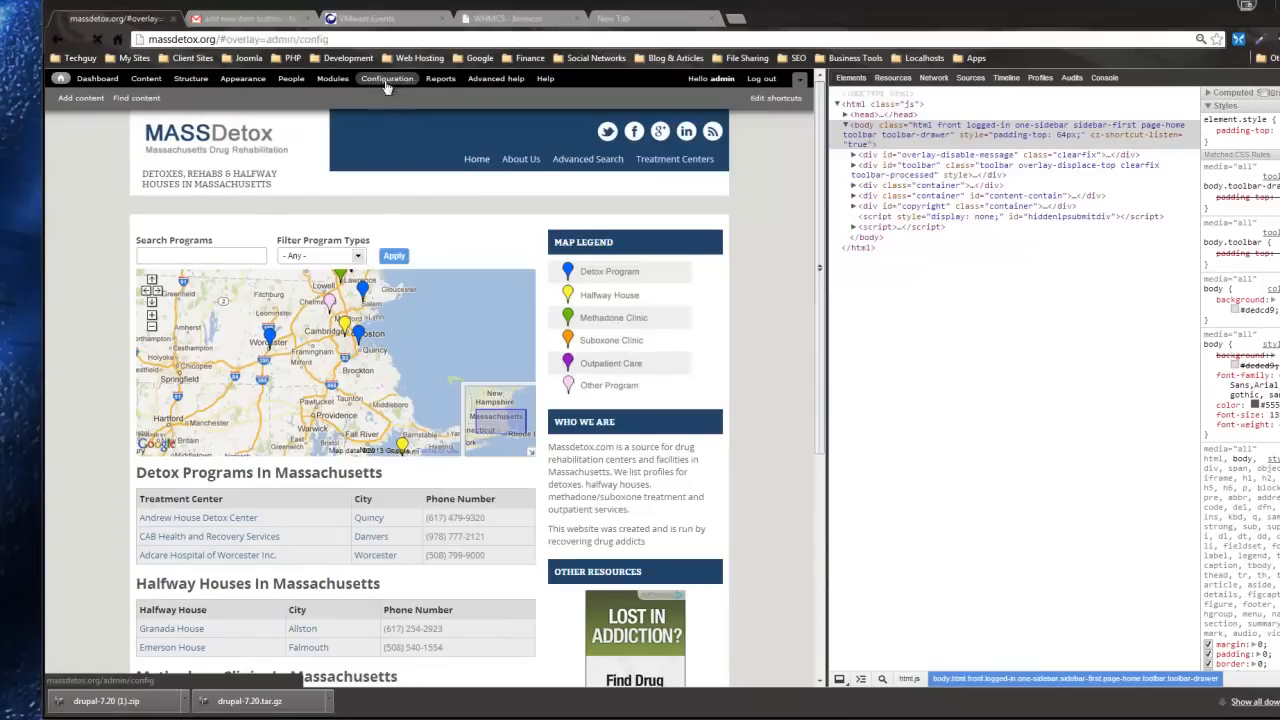
{"action": "left_click", "coordinate": [387, 78]}
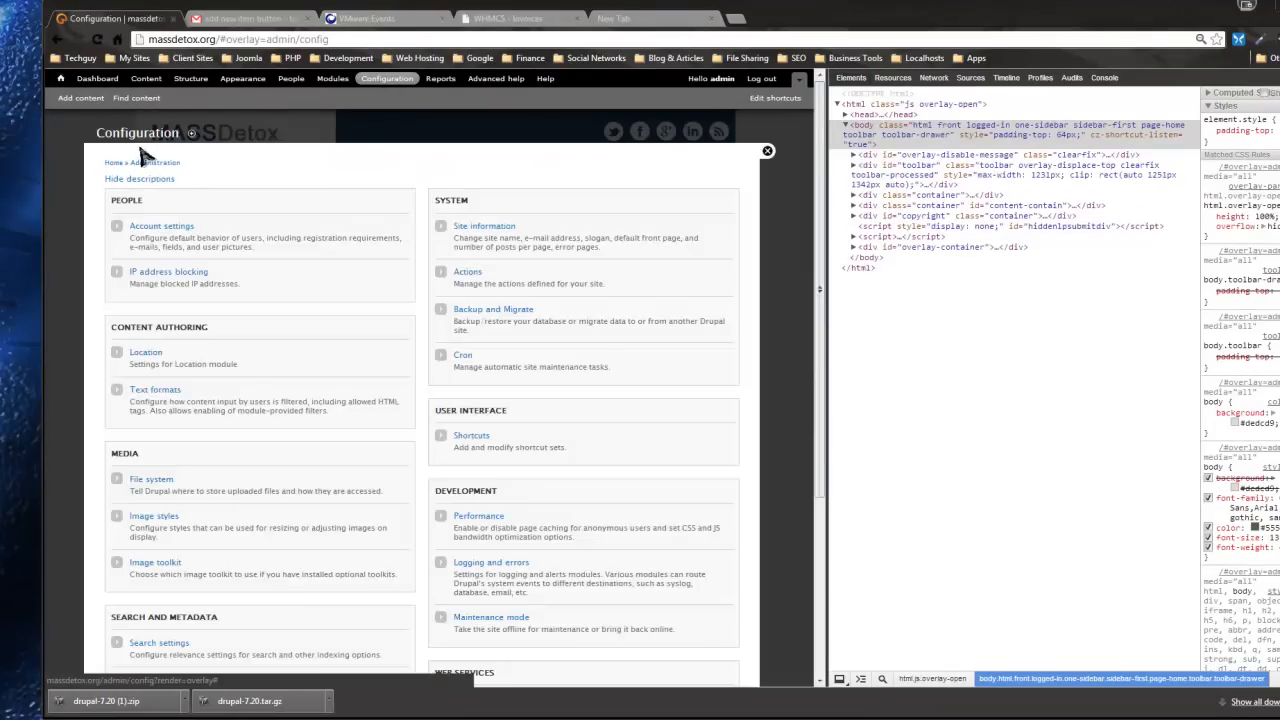
{"action": "mouse_move", "coordinate": [748, 143]}
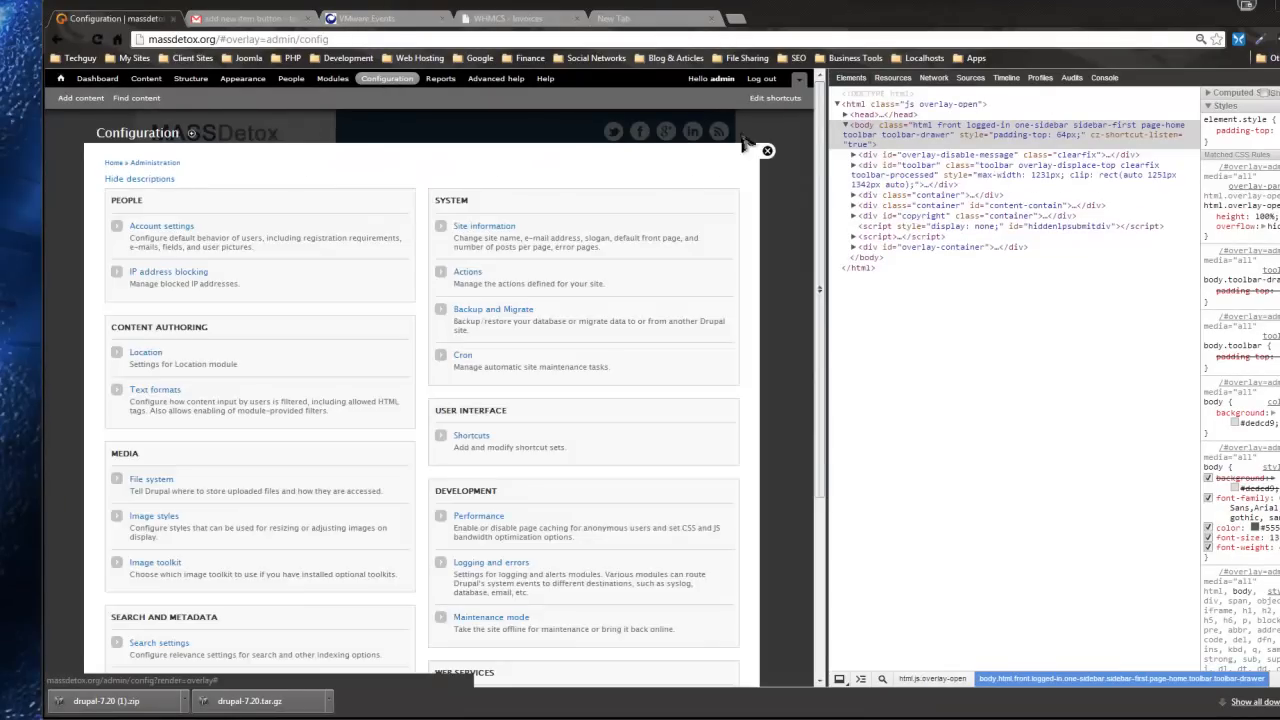
{"action": "mouse_move", "coordinate": [485, 307]}
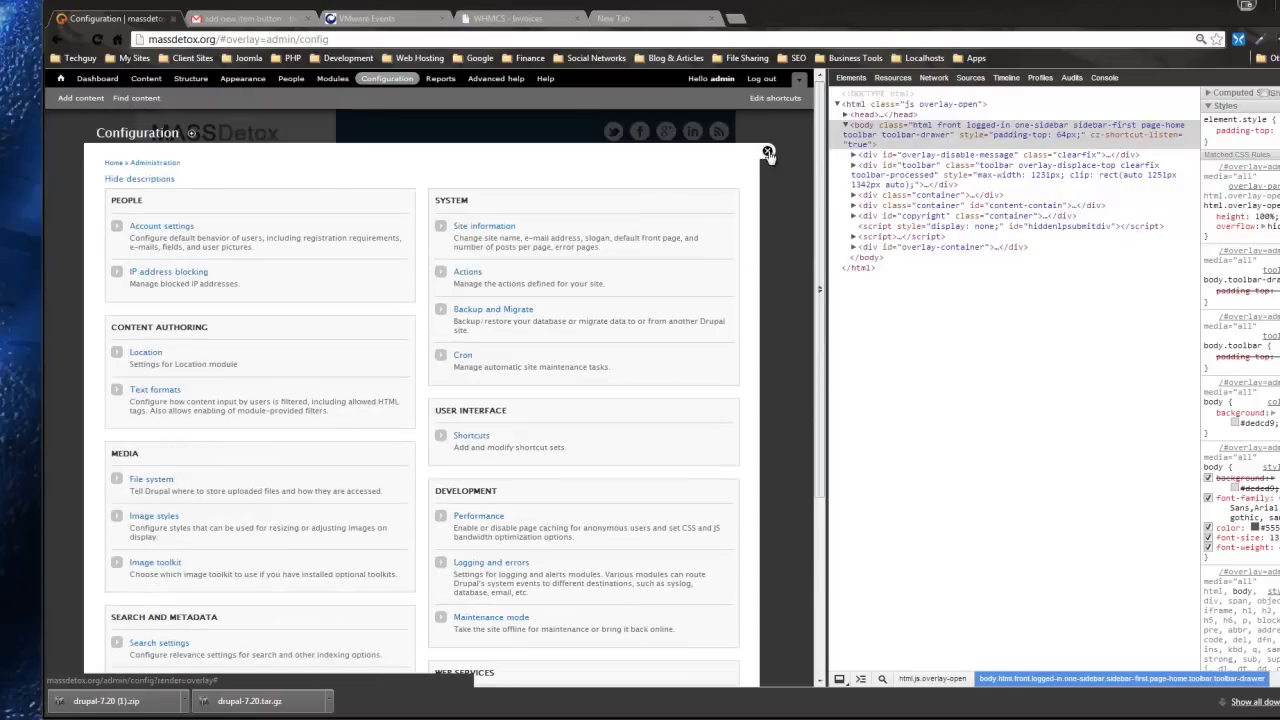
{"action": "left_click", "coordinate": [440, 78]}
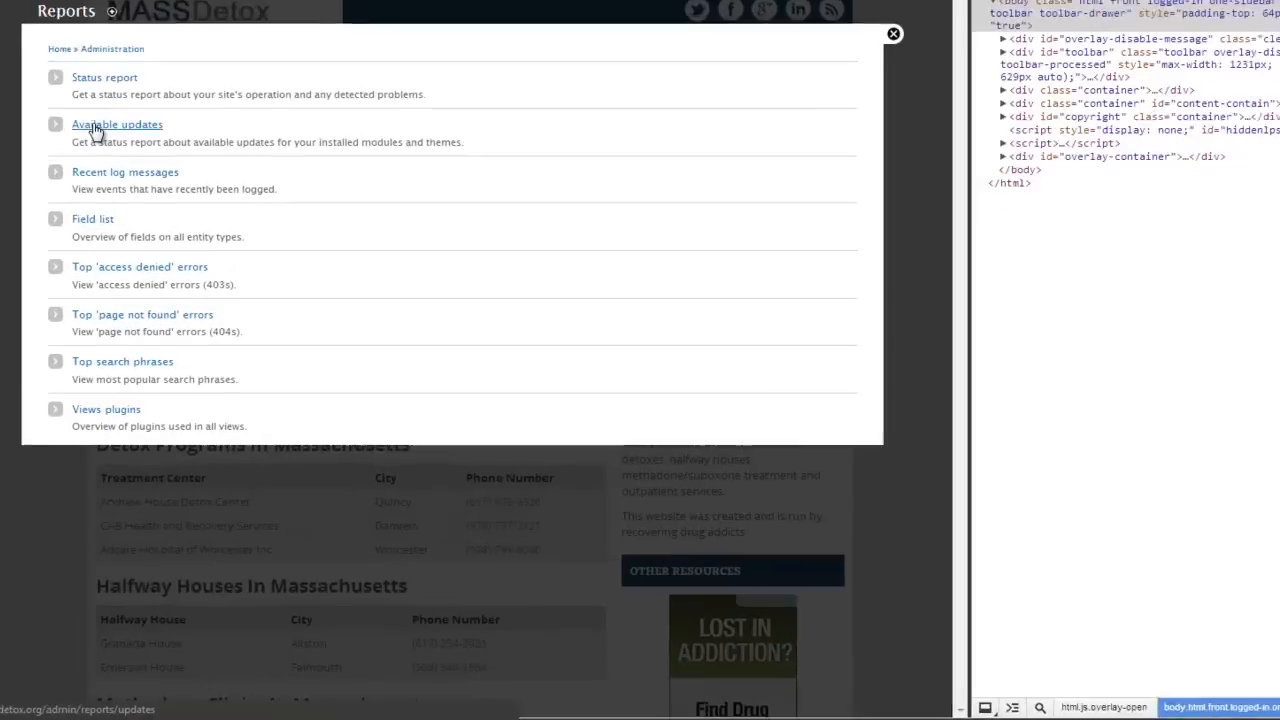
{"action": "left_click", "coordinate": [117, 124]}
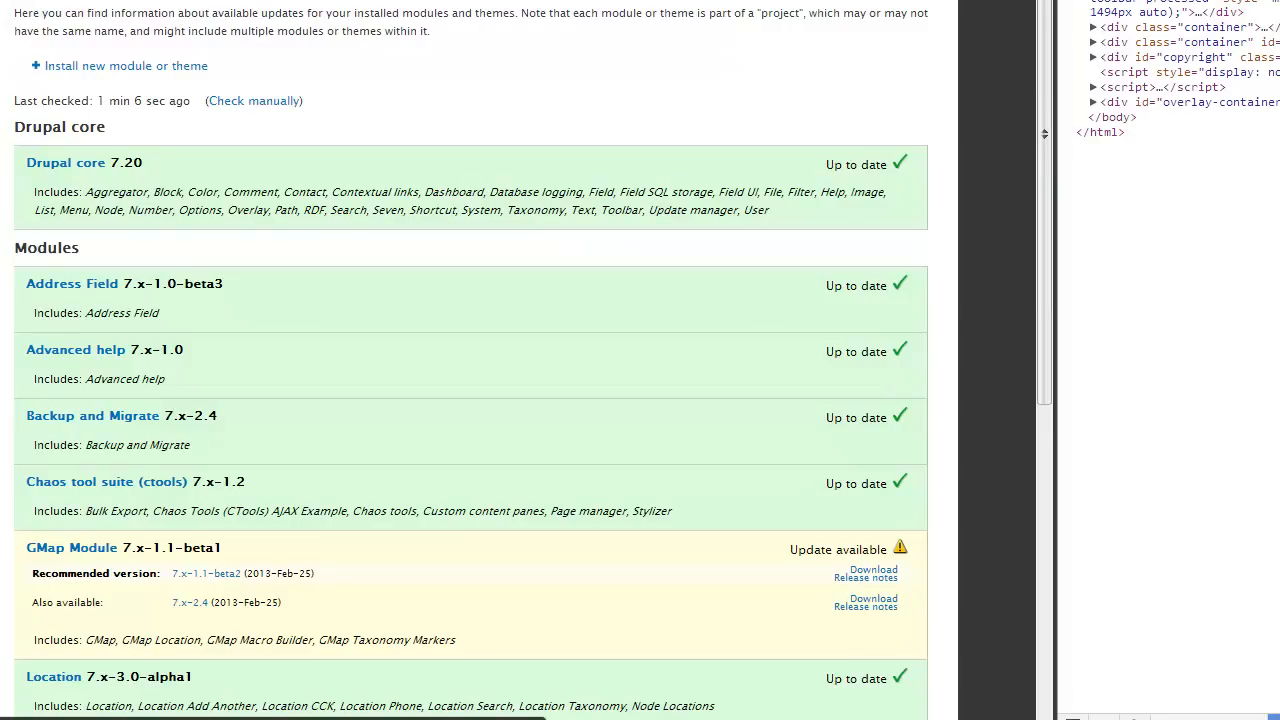
{"action": "mouse_move", "coordinate": [138, 178]}
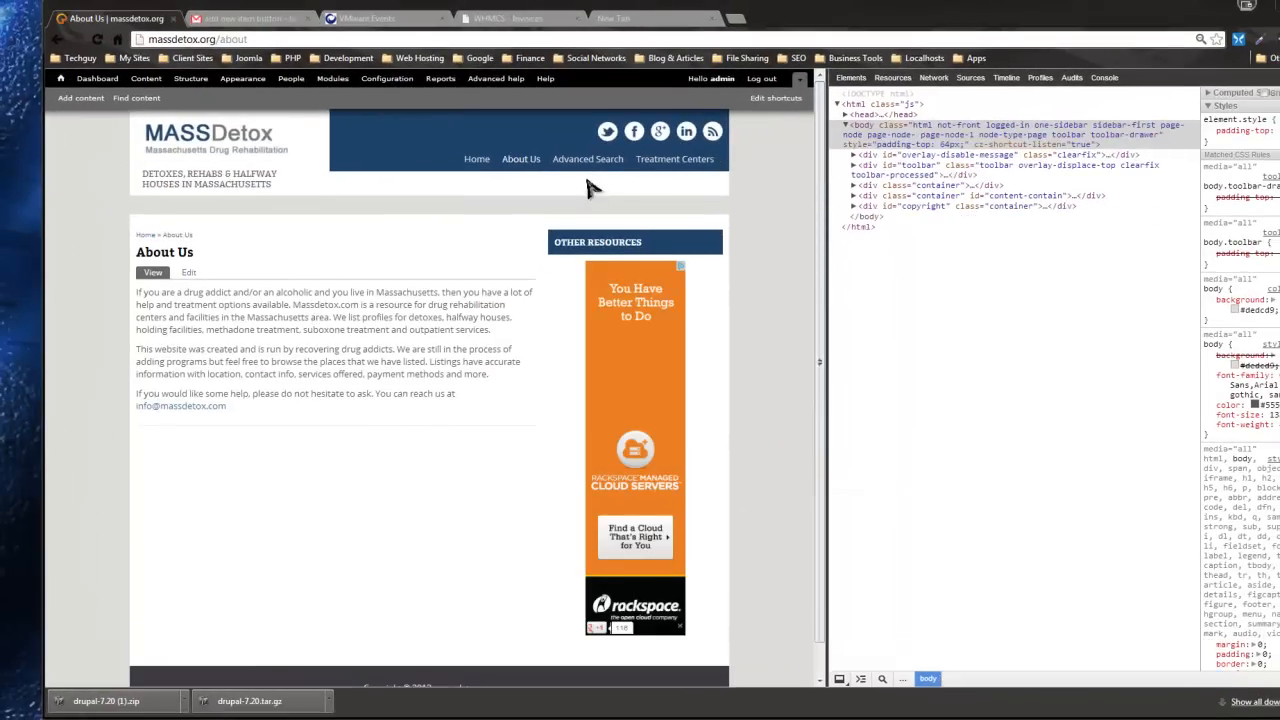
Browse Advanced Search, Treatment Centers and Health and Education Services Inc, then return Home.
{"action": "left_click", "coordinate": [588, 159]}
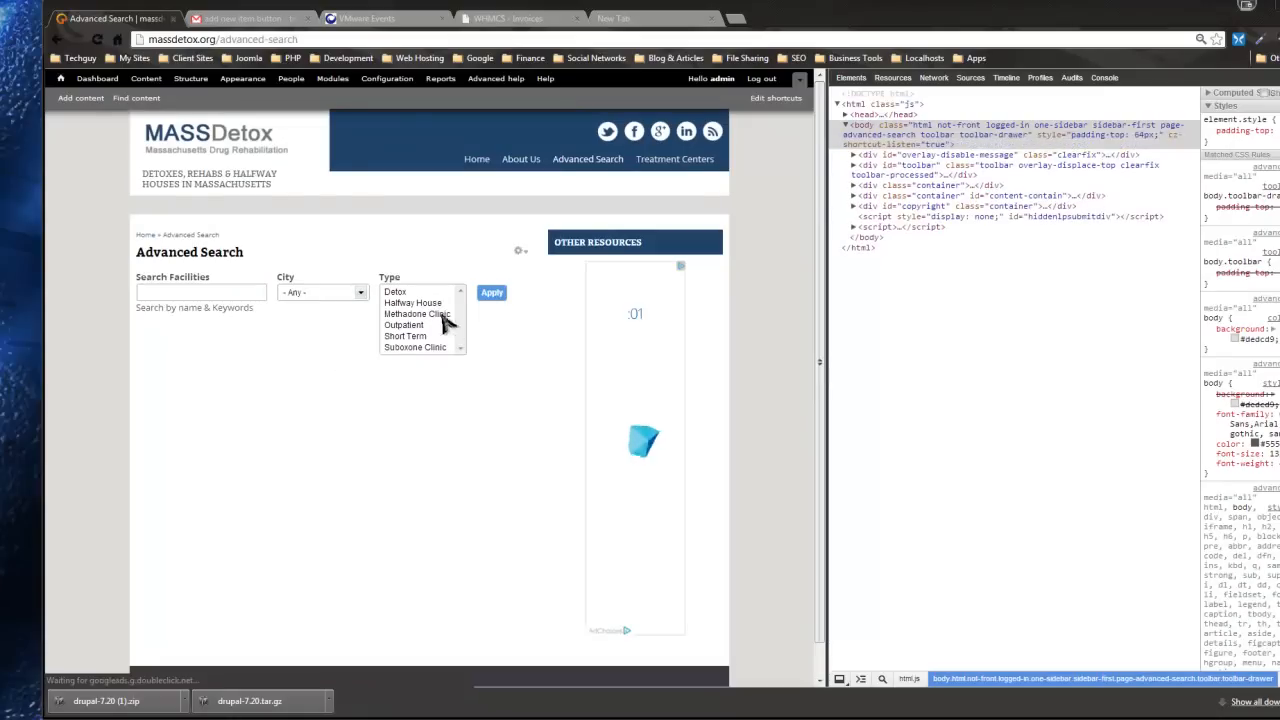
{"action": "left_click", "coordinate": [491, 292]}
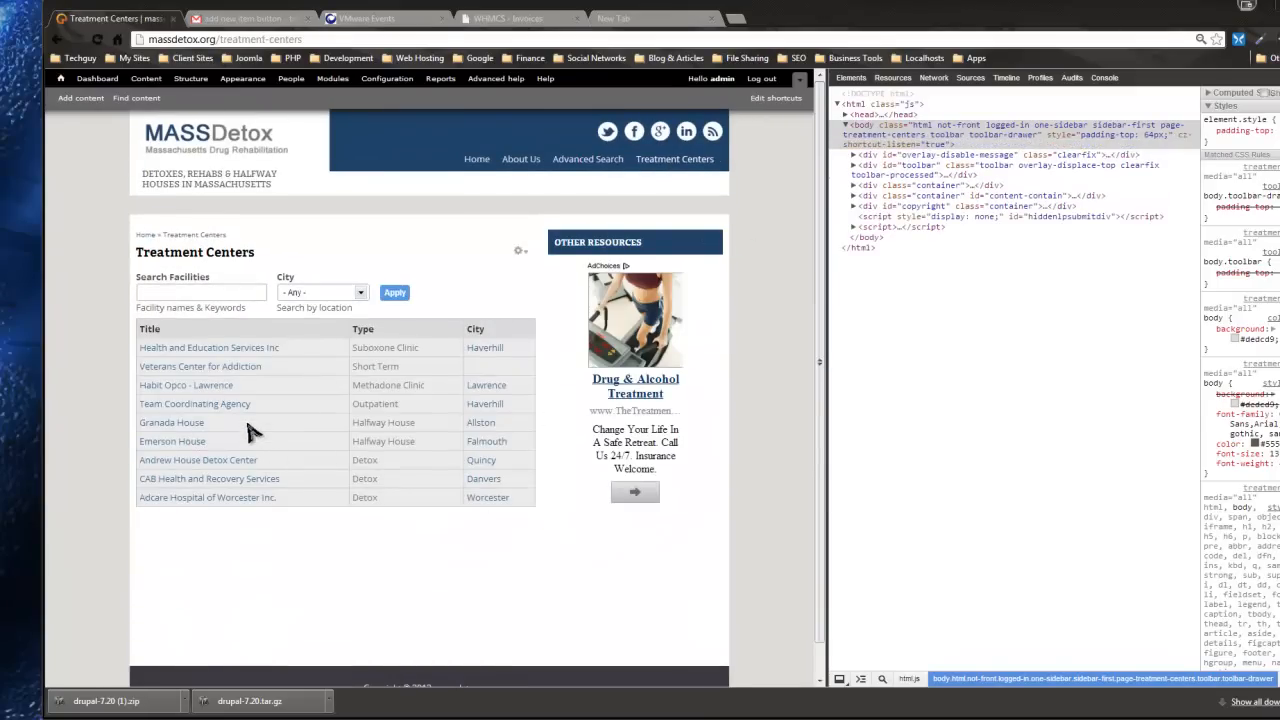
{"action": "left_click", "coordinate": [208, 347]}
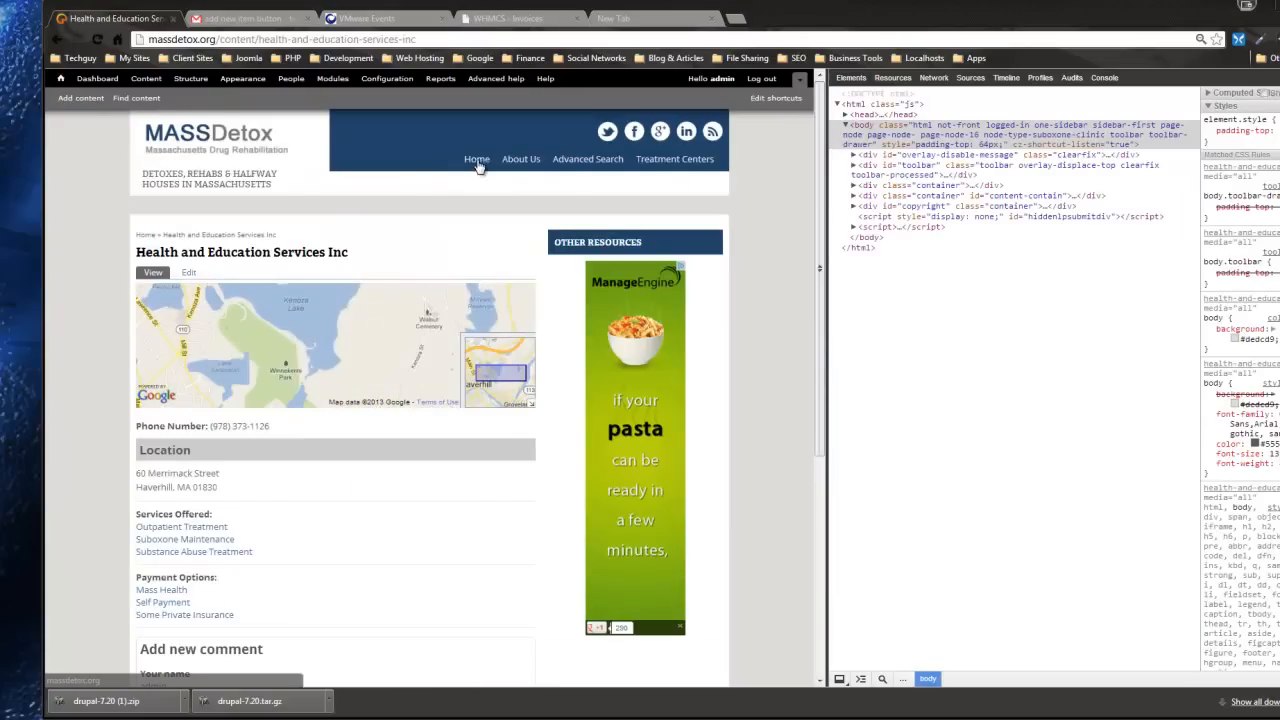
{"action": "left_click", "coordinate": [477, 159]}
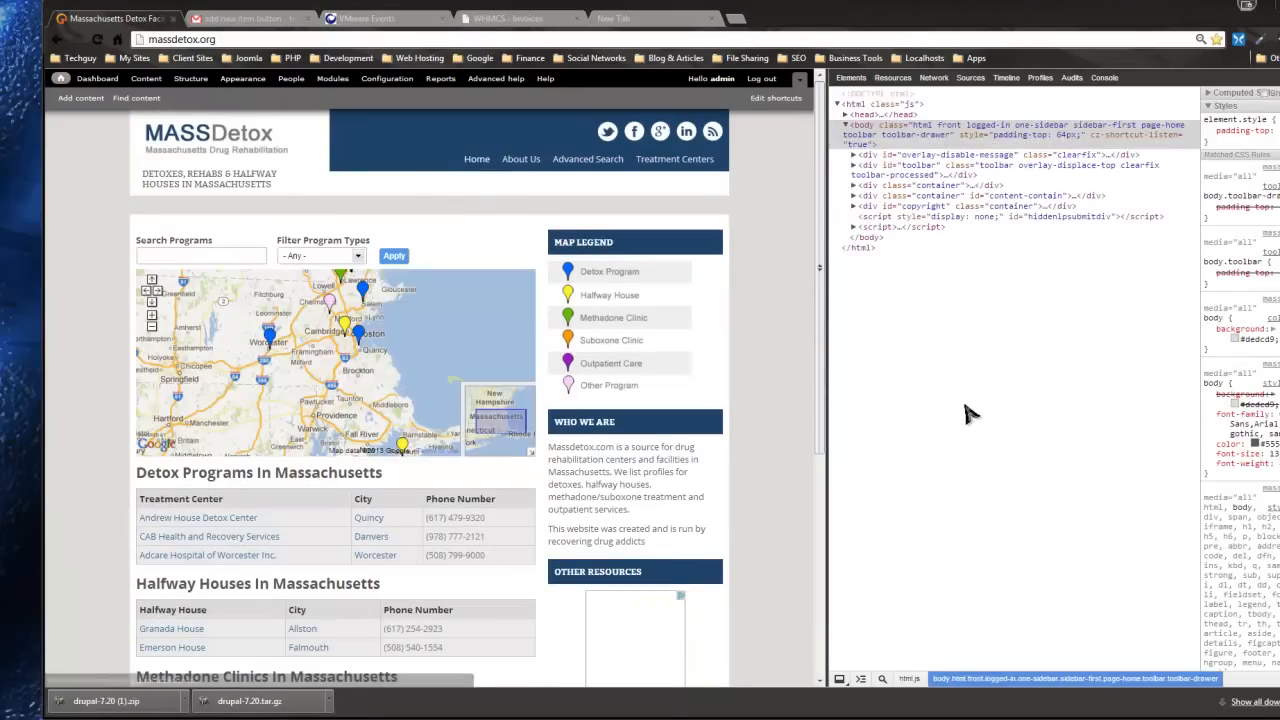